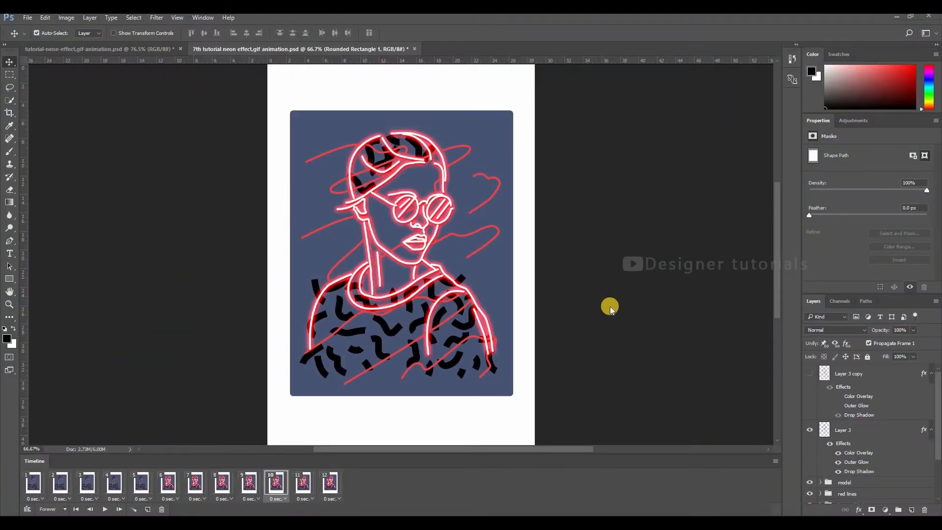
pyautogui.moveTo(376, 161)
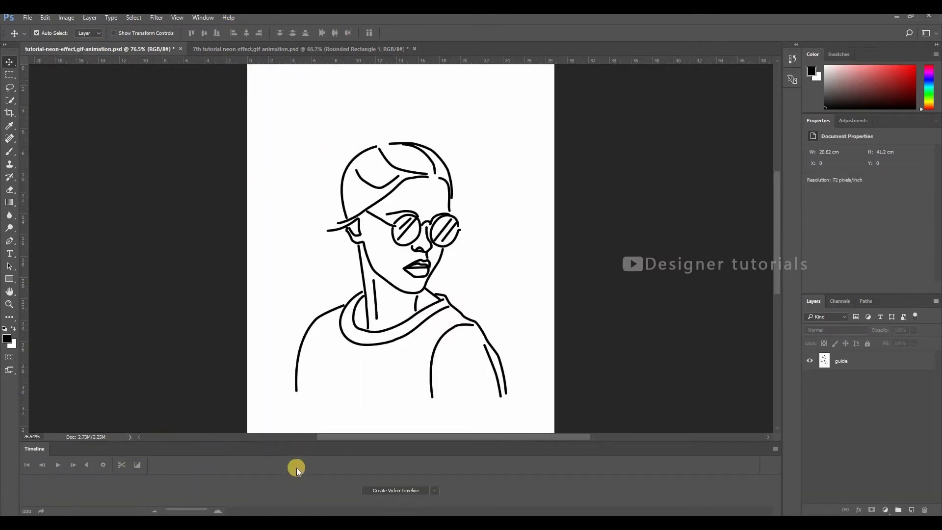
pyautogui.click(202, 18)
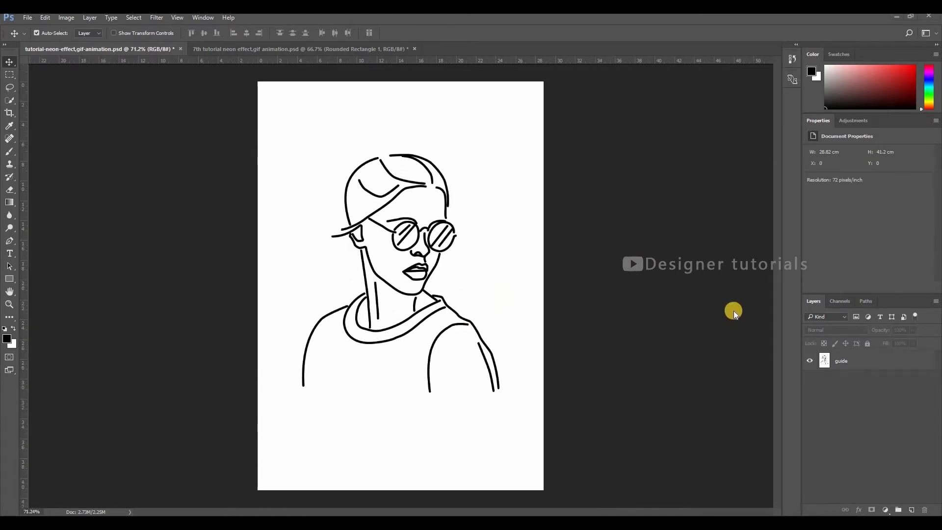
pyautogui.moveTo(530, 283)
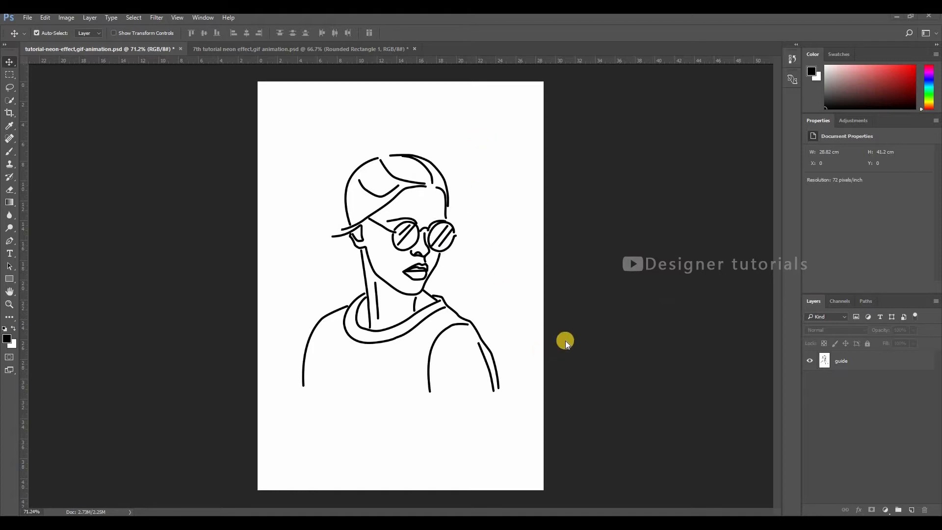
pyautogui.moveTo(424, 274)
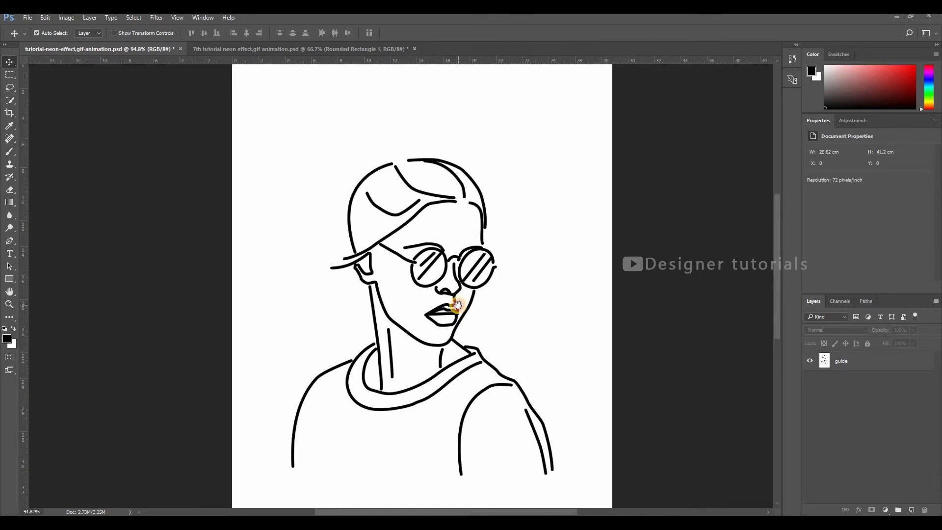
# Set the Pen tool to Shape mode with no fill and a 6 px stroke
pyautogui.click(10, 242)
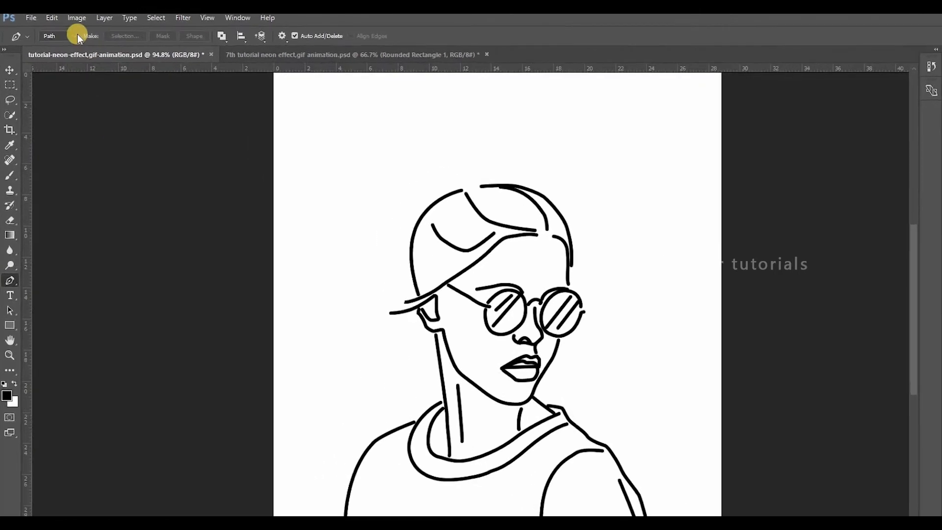
pyautogui.click(58, 36)
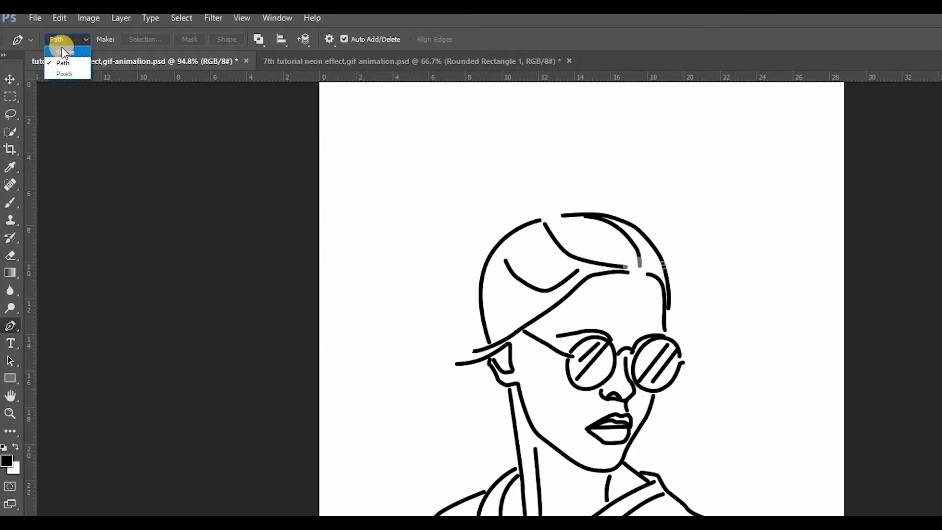
pyautogui.click(64, 51)
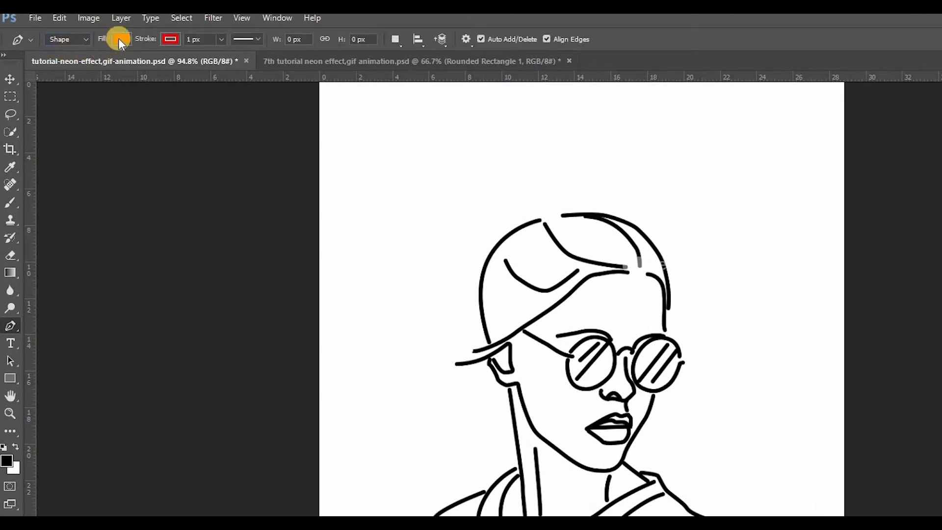
pyautogui.click(120, 39)
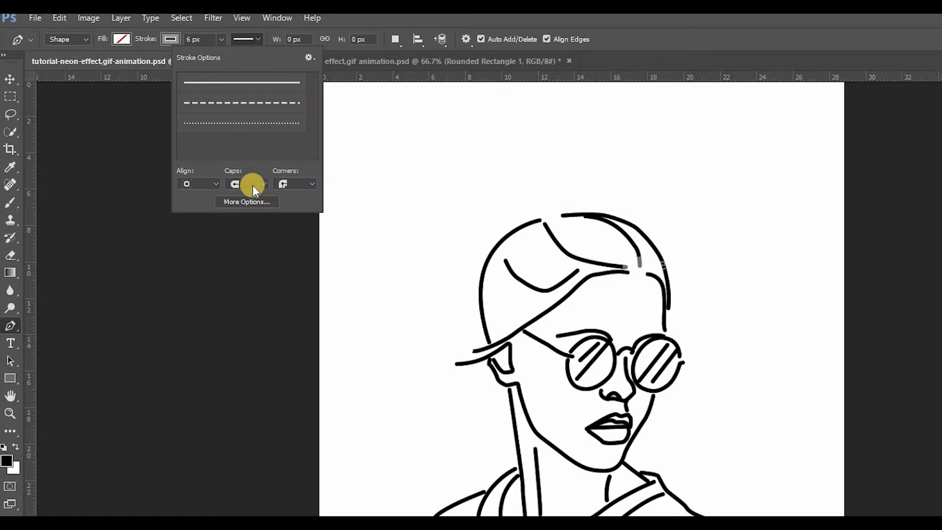
# Give the stroke round end caps and round corner joins in Stroke Options
pyautogui.click(246, 184)
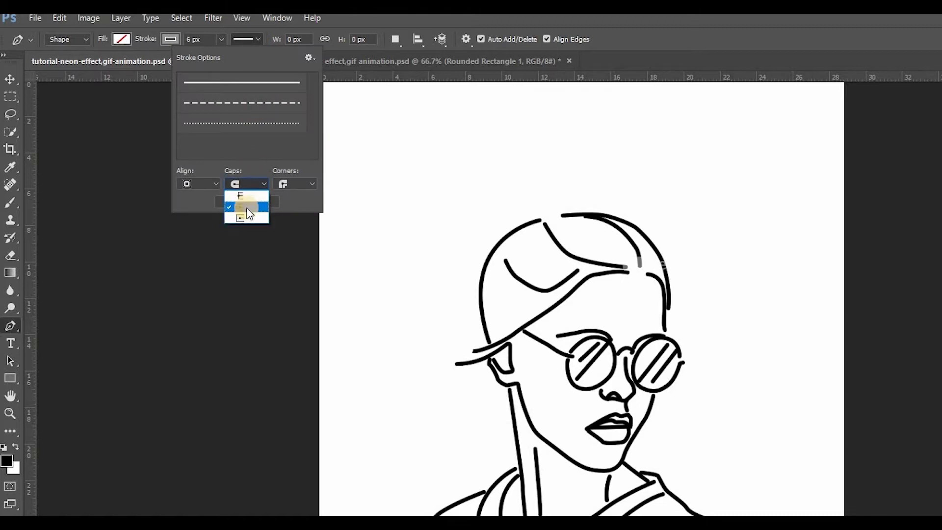
pyautogui.click(295, 184)
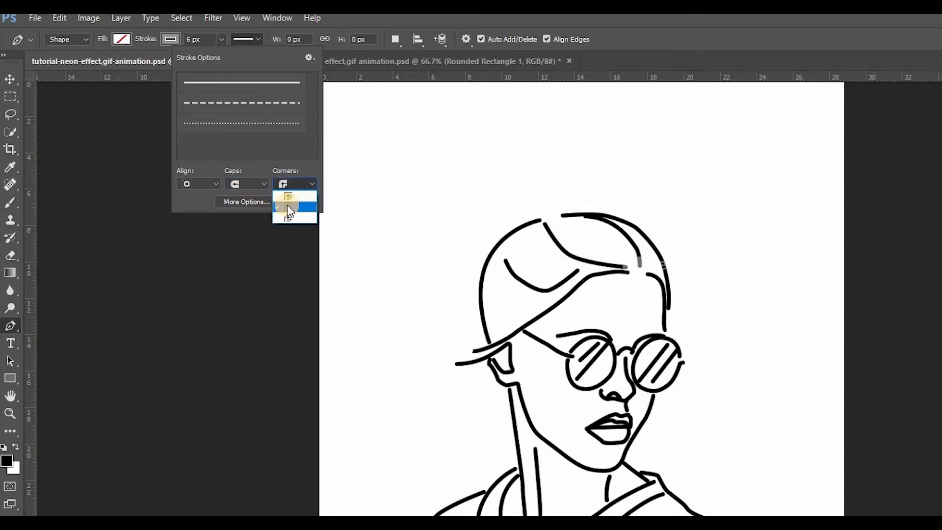
pyautogui.click(292, 208)
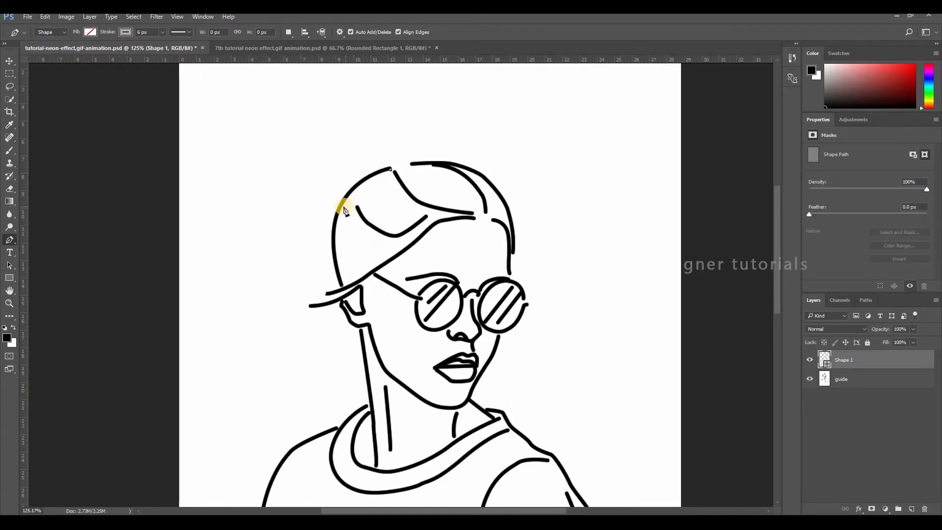
# Trace the head outline with curved anchor-point strokes from the top down the side
pyautogui.moveTo(344, 210); pyautogui.dragTo(334, 233)
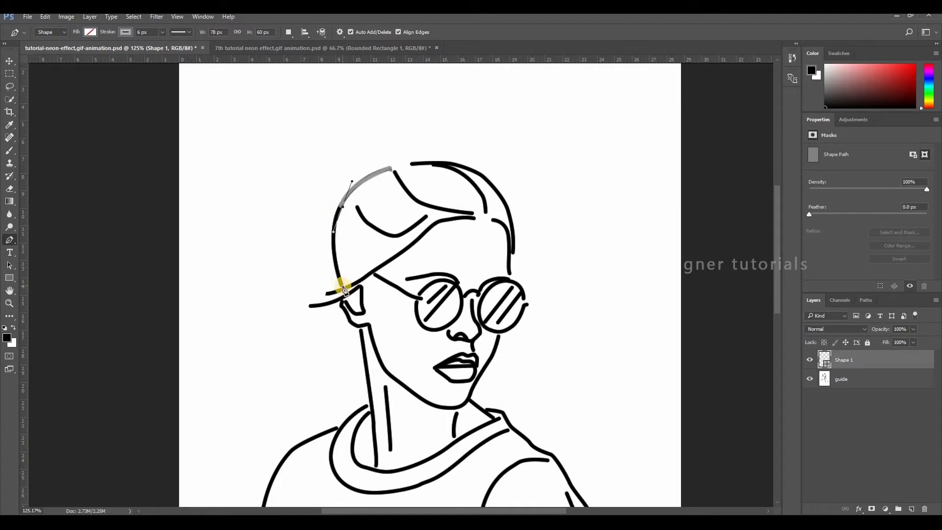
pyautogui.moveTo(332, 230); pyautogui.dragTo(342, 283)
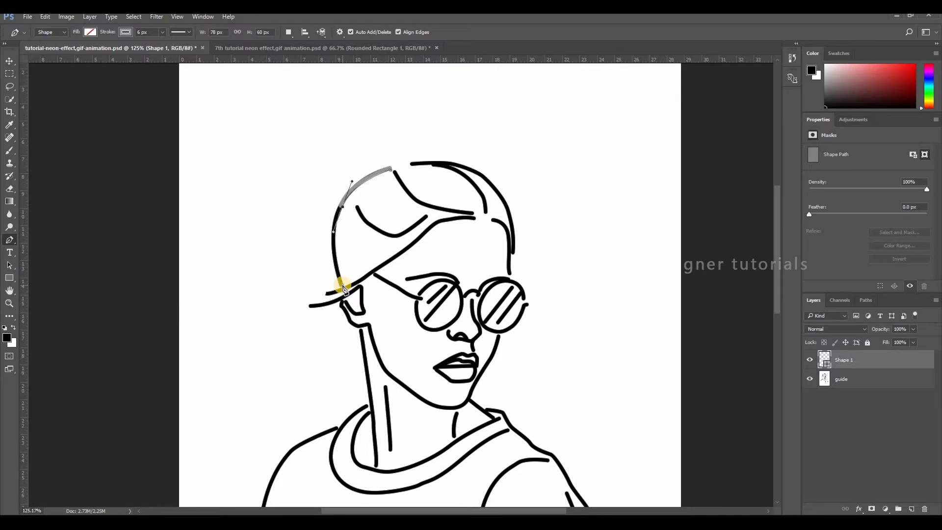
pyautogui.moveTo(342, 288); pyautogui.dragTo(354, 322)
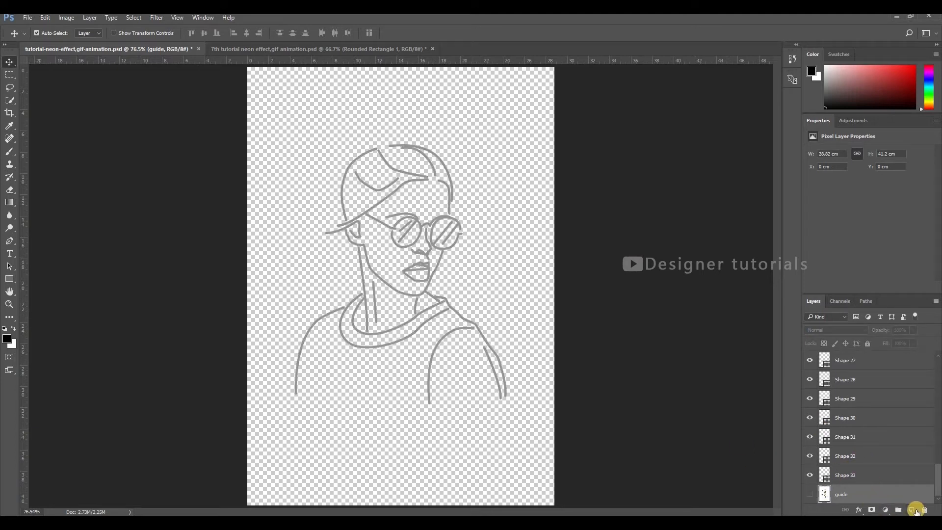
# Create a new layer above the guide and fill it with the white background colour
pyautogui.click(911, 509)
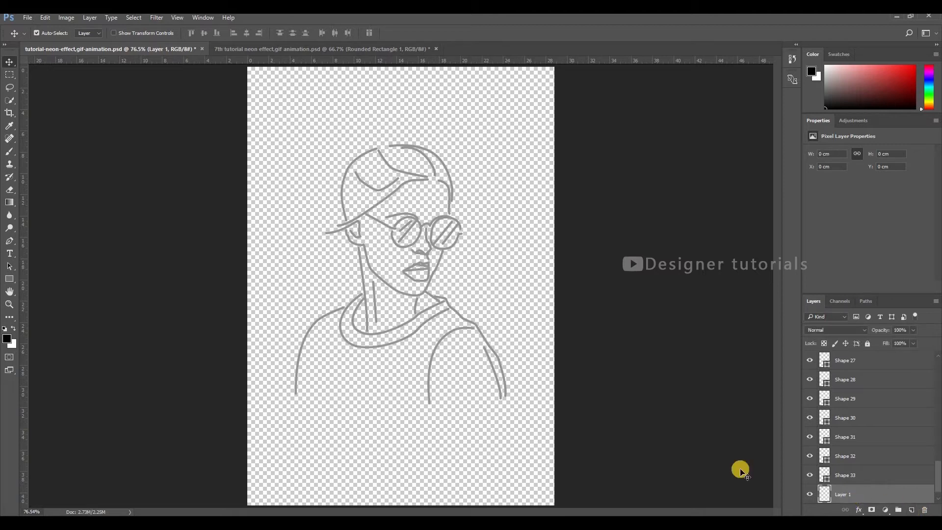
pyautogui.moveTo(540, 379)
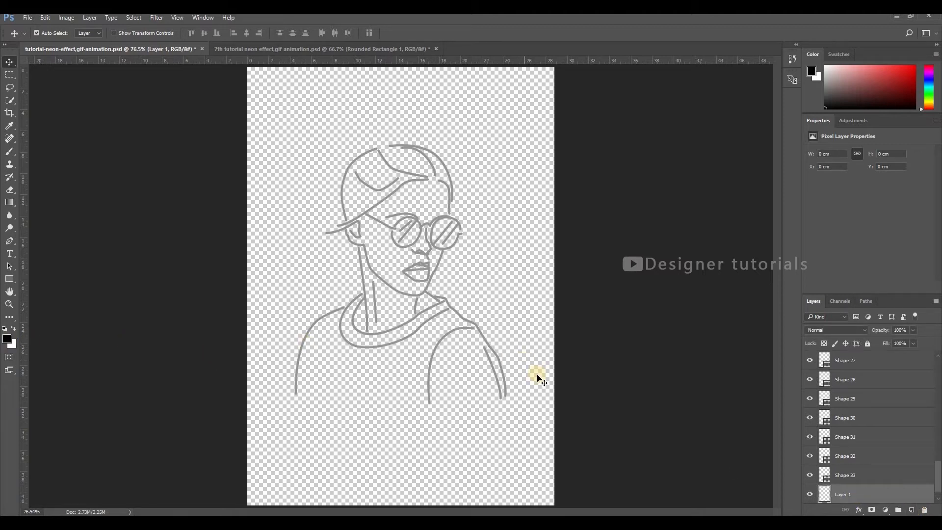
pyautogui.click(31, 18)
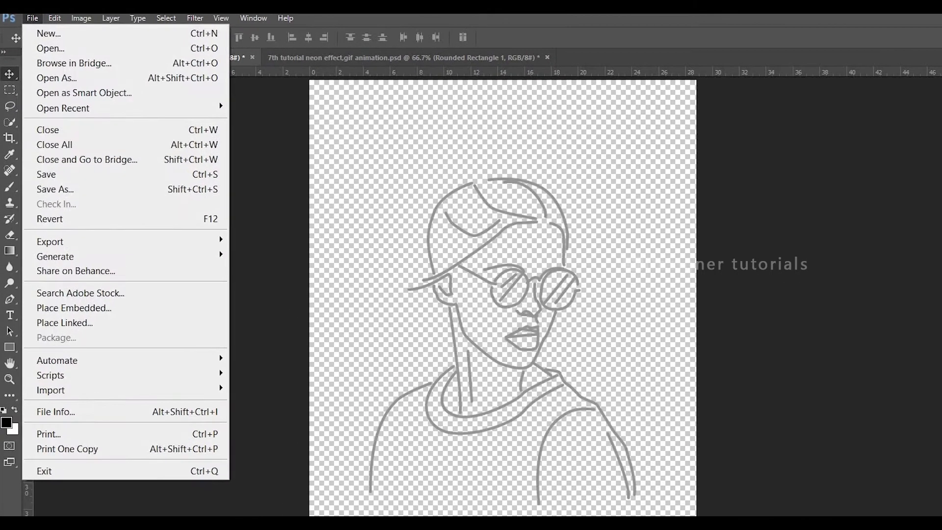
pyautogui.click(54, 18)
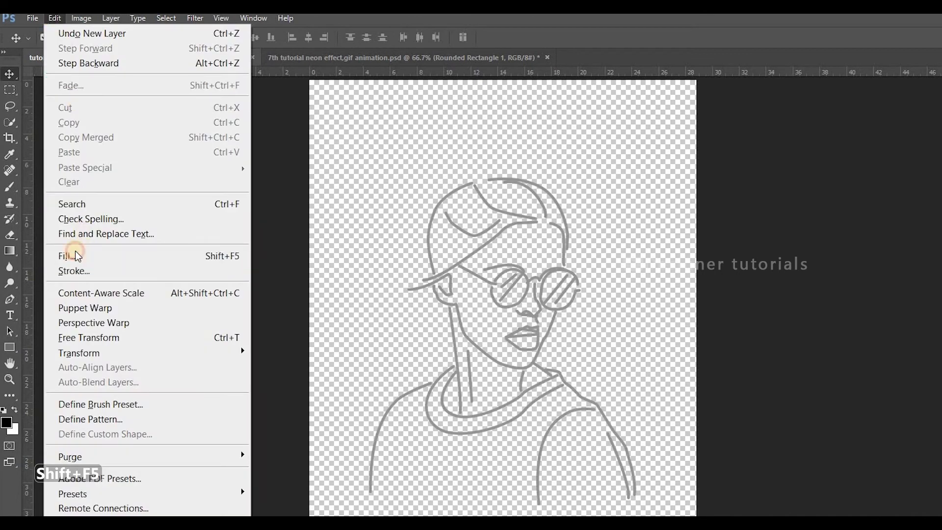
pyautogui.click(64, 255)
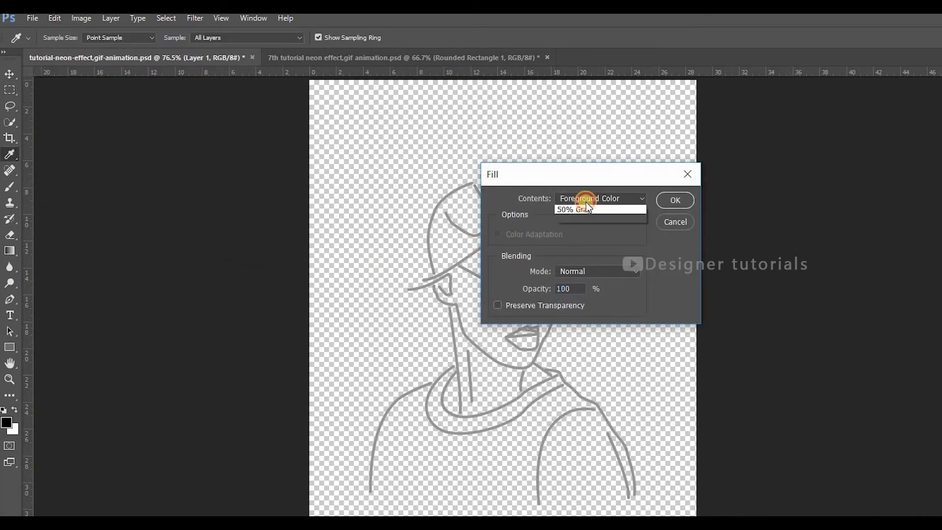
pyautogui.click(600, 198)
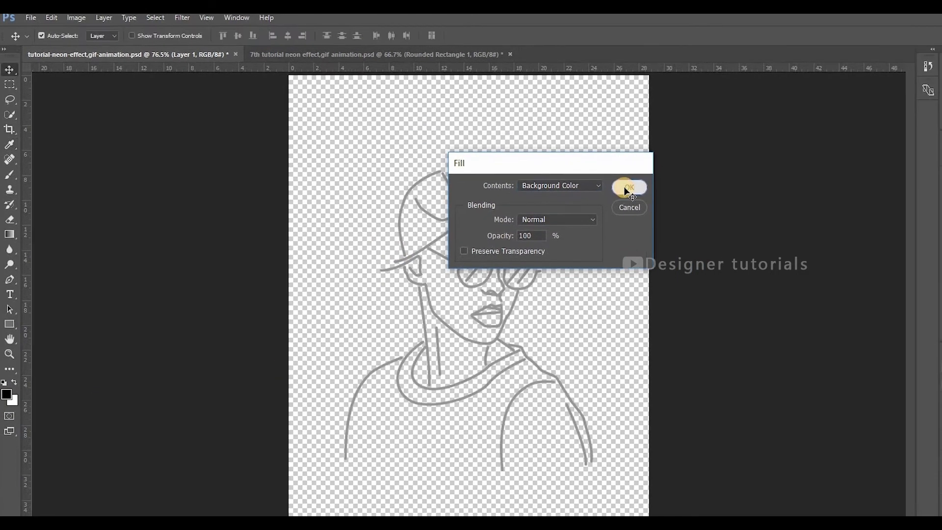
pyautogui.click(629, 187)
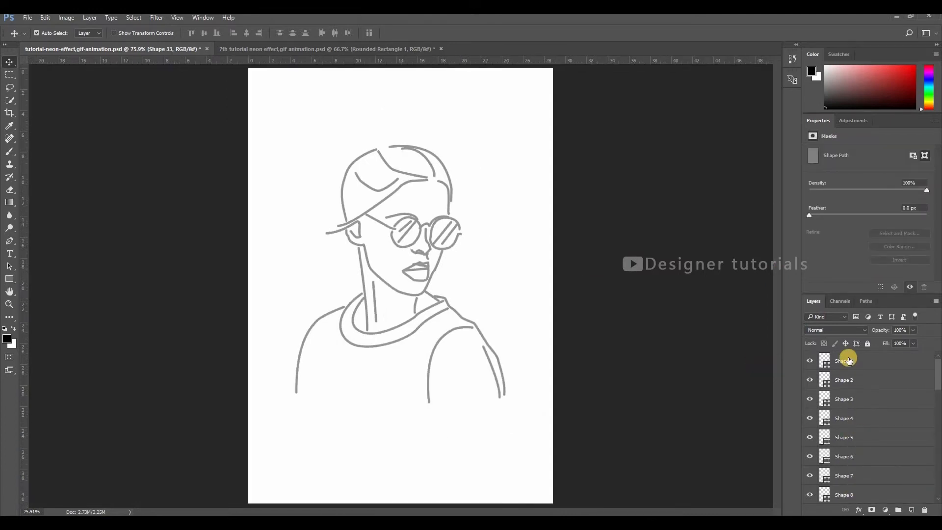
# Group Shape 1 through Shape 33 with Ctrl+G and show the white Layer 1 beneath
pyautogui.click(846, 363)
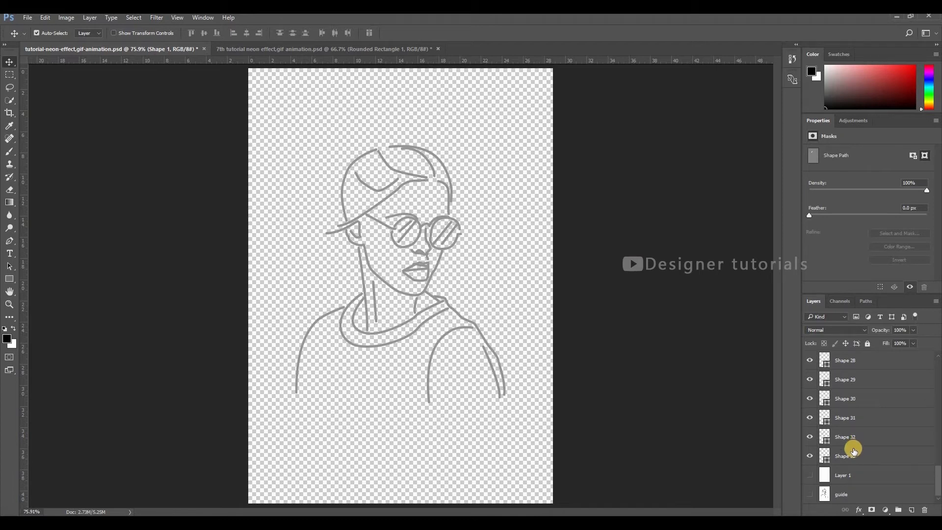
pyautogui.press('Ctrl+g')
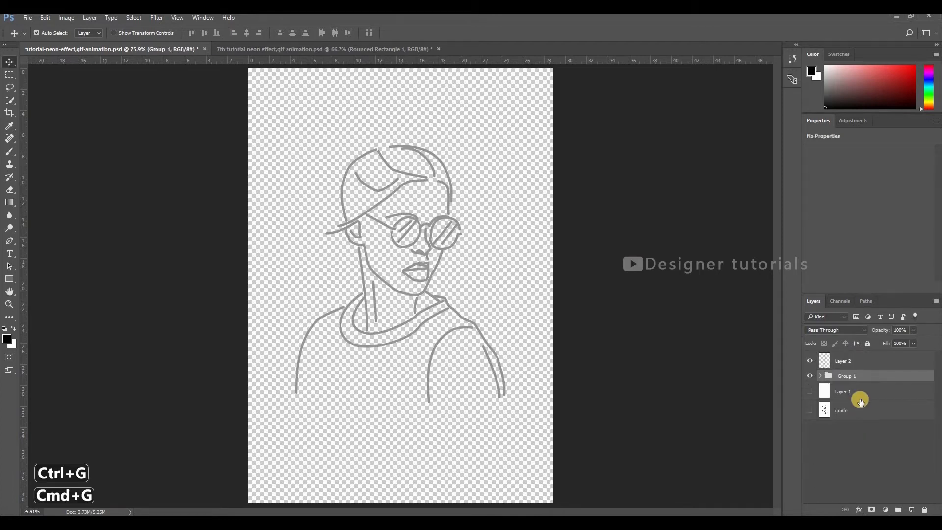
pyautogui.click(809, 376)
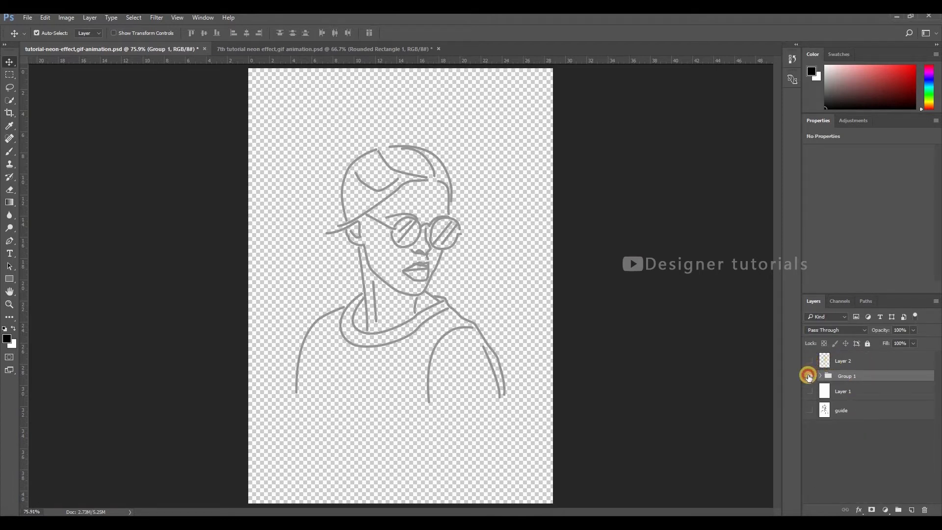
pyautogui.click(811, 376)
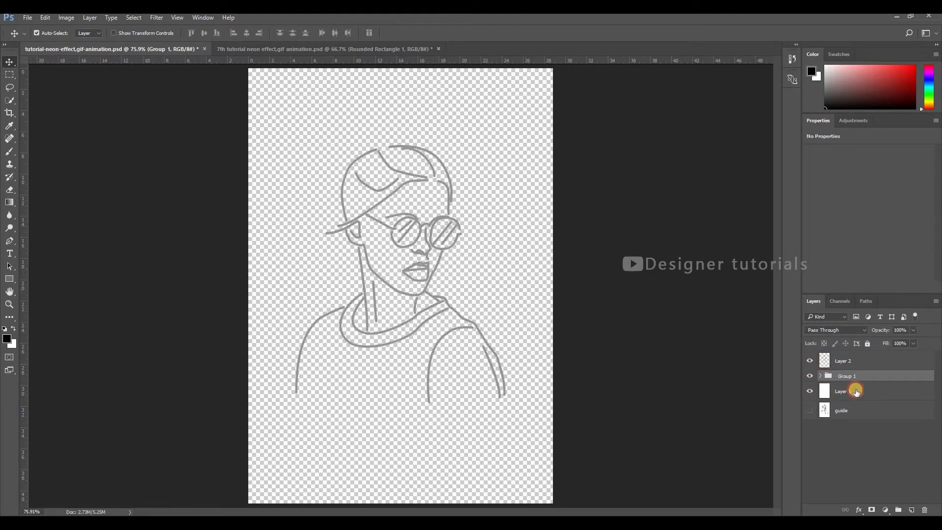
pyautogui.click(855, 391)
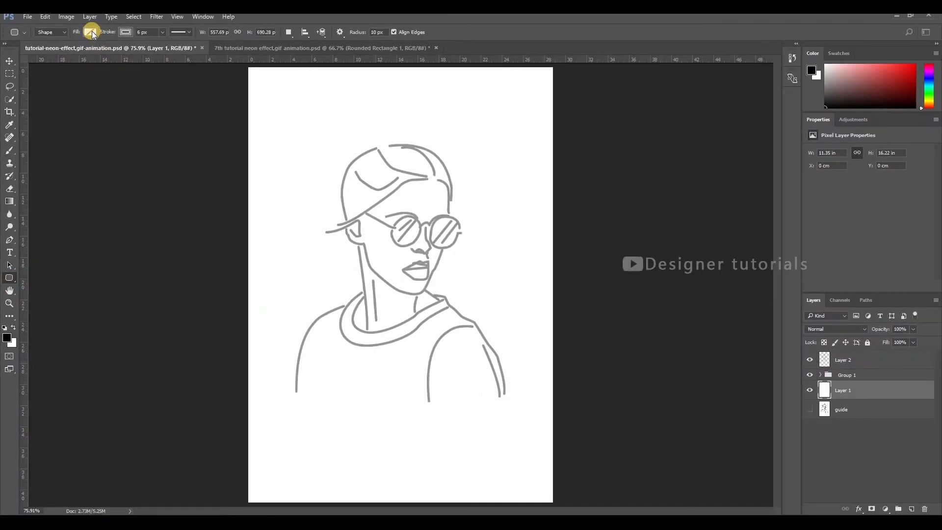
# Draw a purple rounded rectangle inset from the page edges, then hide it
pyautogui.click(92, 33)
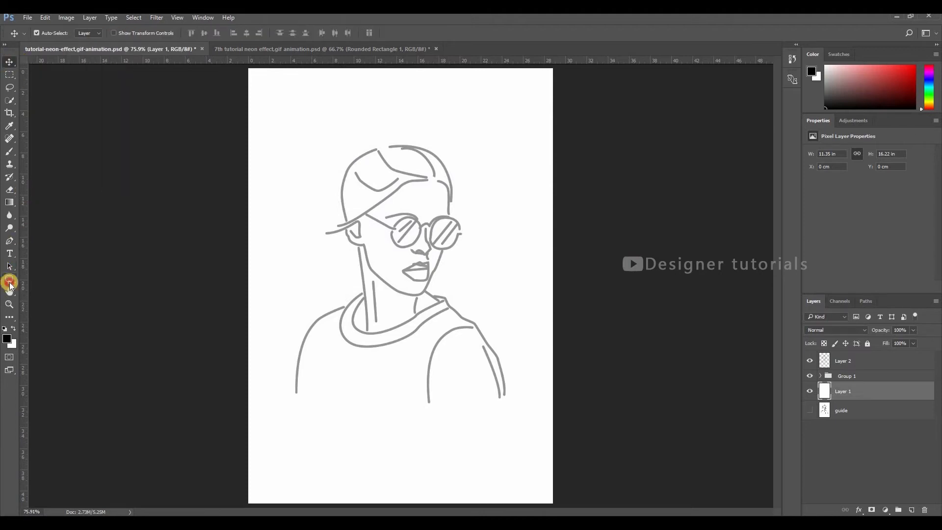
pyautogui.click(10, 281)
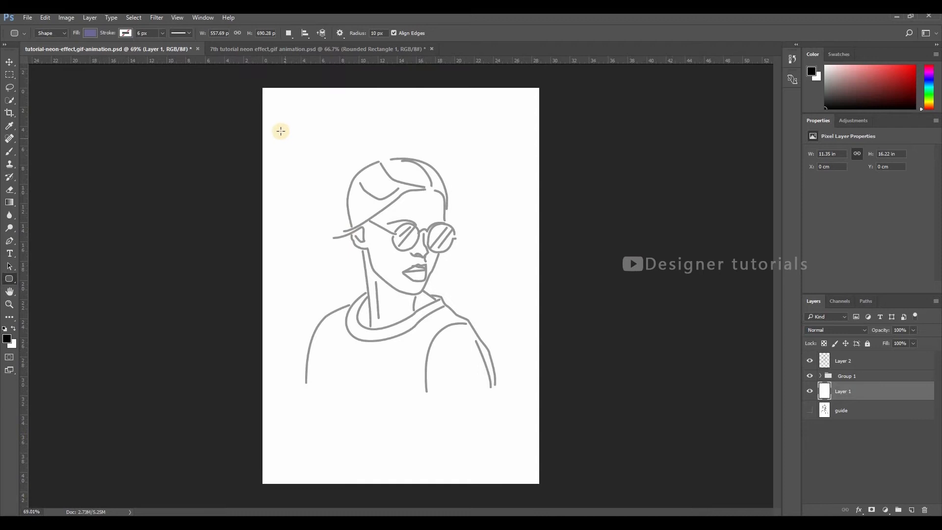
pyautogui.moveTo(280, 131); pyautogui.dragTo(525, 422)
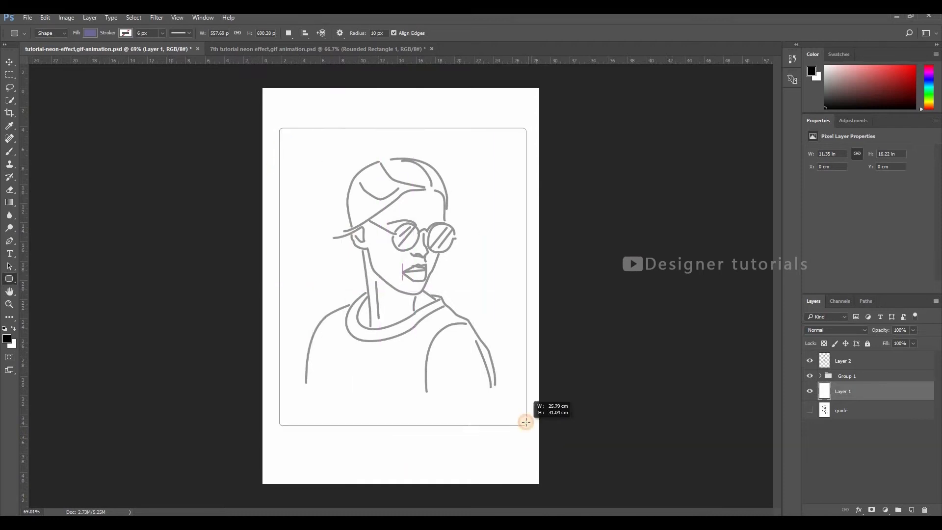
pyautogui.moveTo(280, 130); pyautogui.dragTo(524, 422)
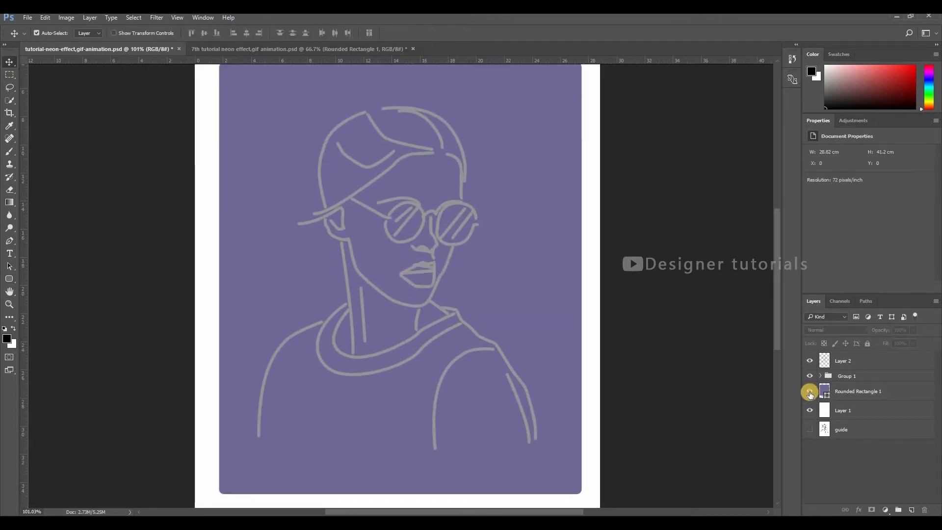
pyautogui.click(810, 390)
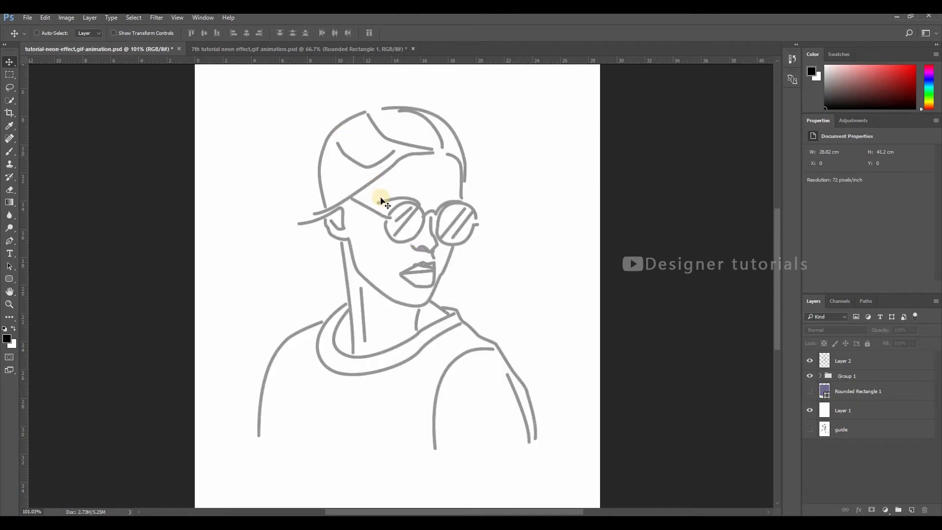
pyautogui.click(305, 49)
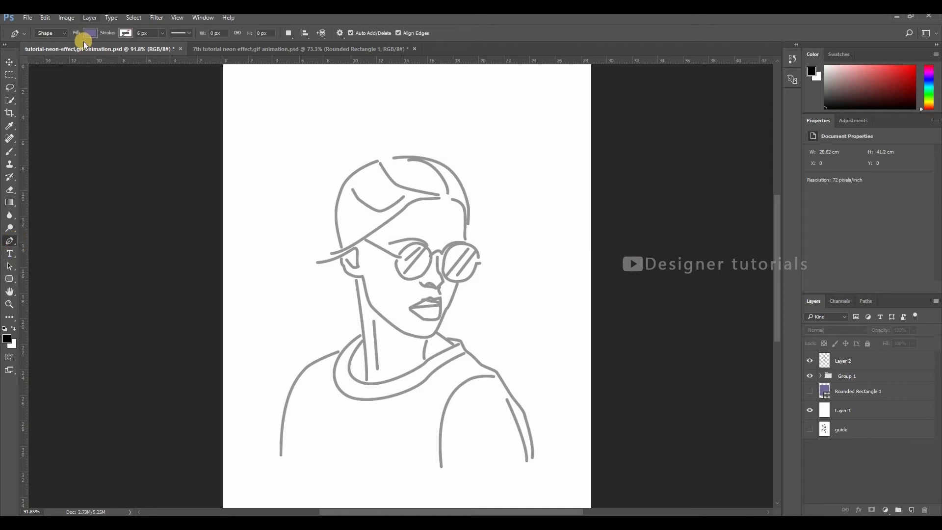
# Draw red unfilled wavy pen strokes sweeping over the portrait
pyautogui.click(124, 34)
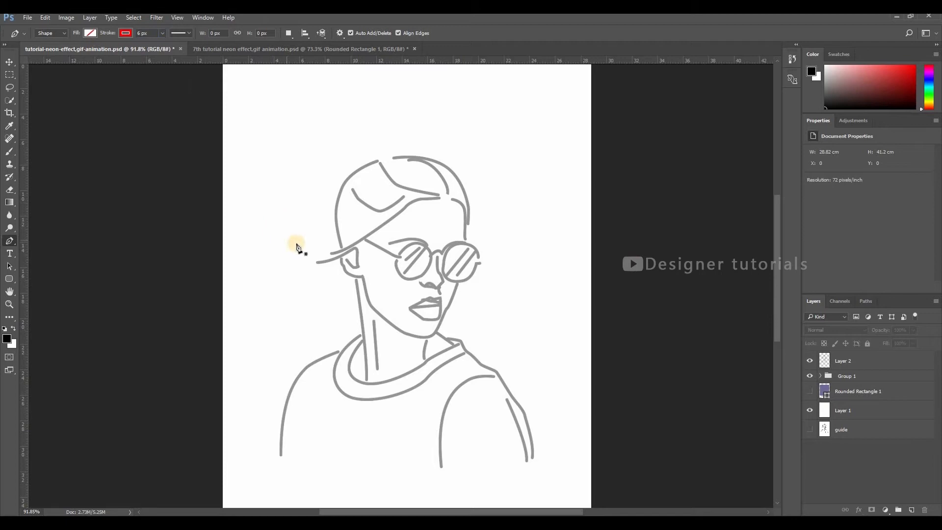
pyautogui.moveTo(279, 243)
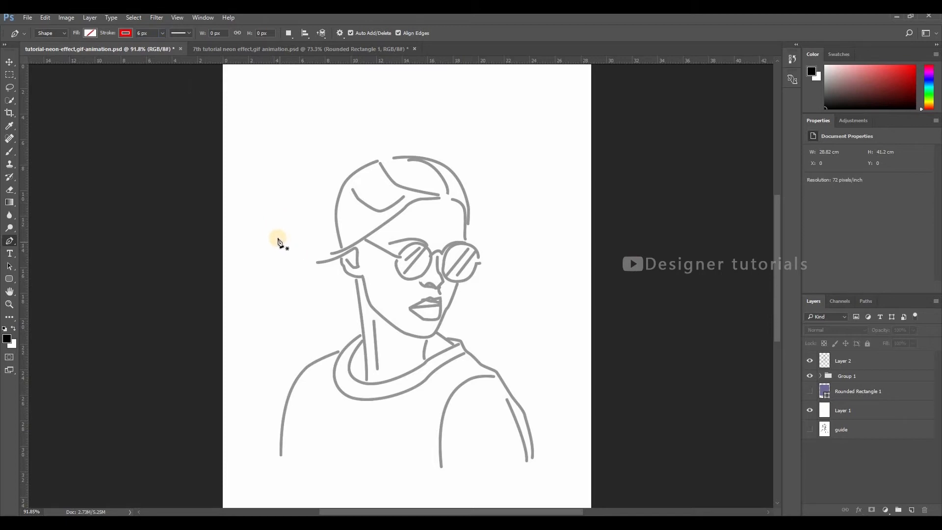
pyautogui.moveTo(275, 237); pyautogui.dragTo(408, 192)
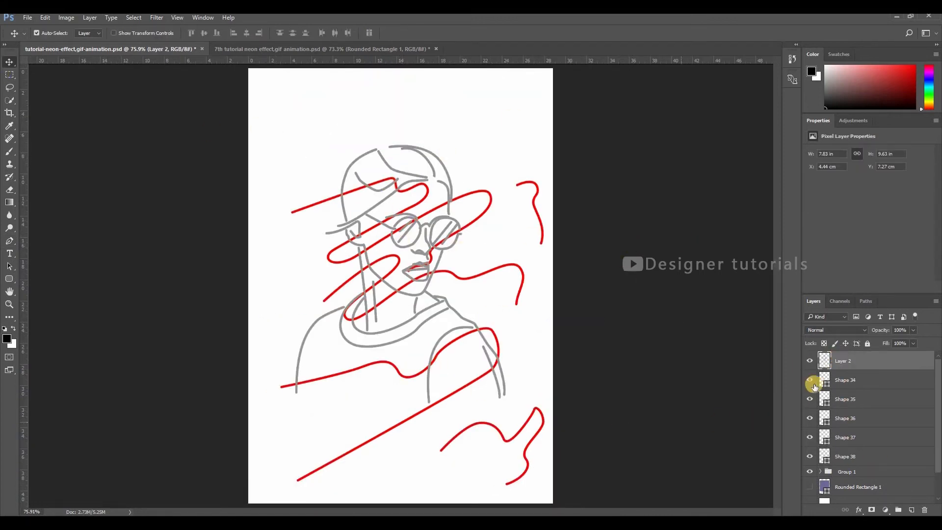
# Group Shapes 34–38 as 'red lines', hide it, and compare with the neon reference document
pyautogui.click(845, 380)
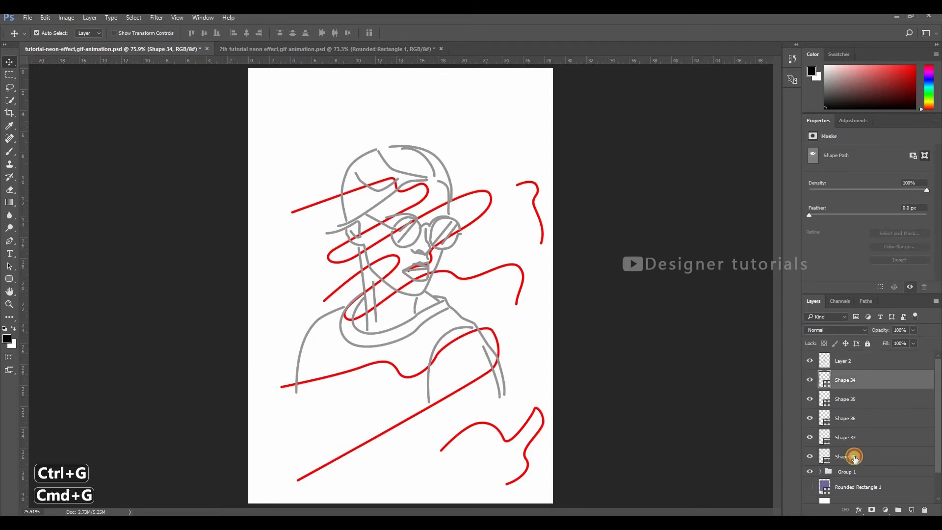
pyautogui.press('Ctrl+G')
pyautogui.write('red lines')
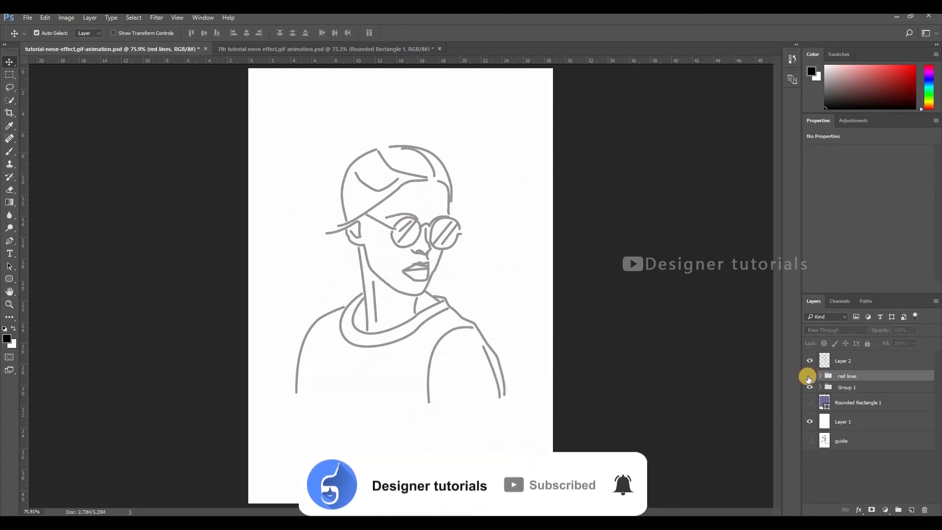
pyautogui.click(809, 375)
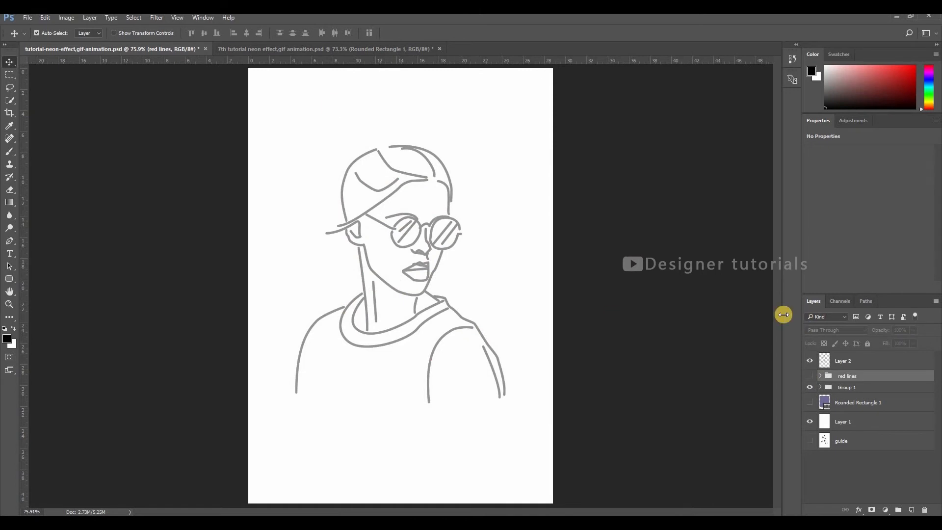
pyautogui.click(323, 48)
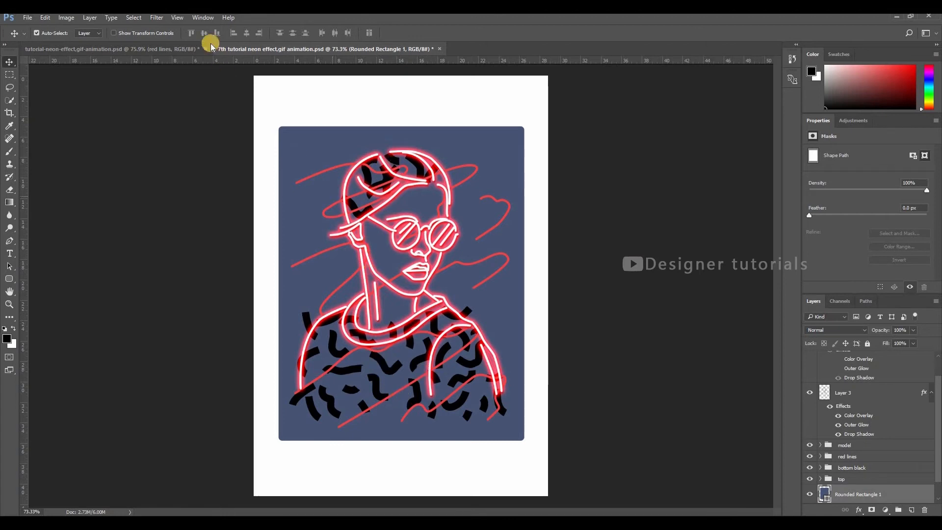
pyautogui.click(113, 49)
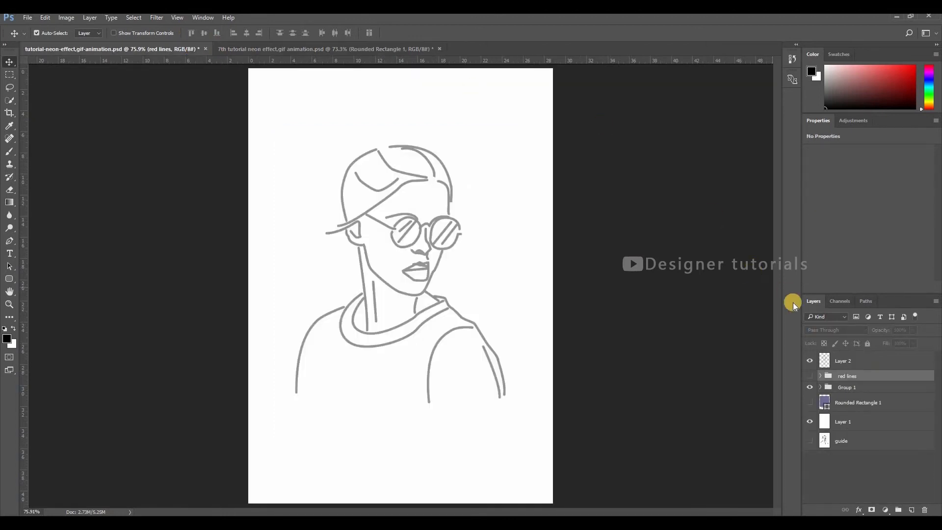
# Draw 20 px black round-capped squiggle strokes on the shirt and cap
pyautogui.click(10, 241)
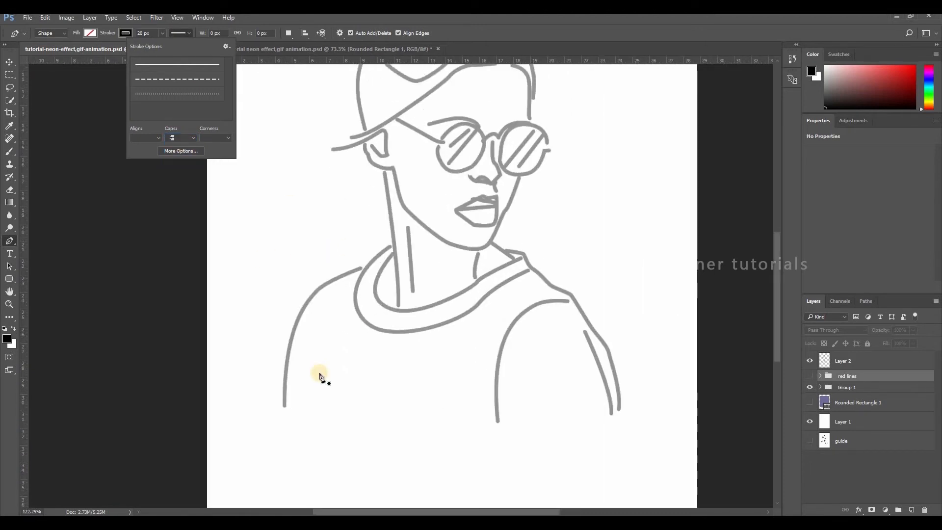
pyautogui.moveTo(294, 309)
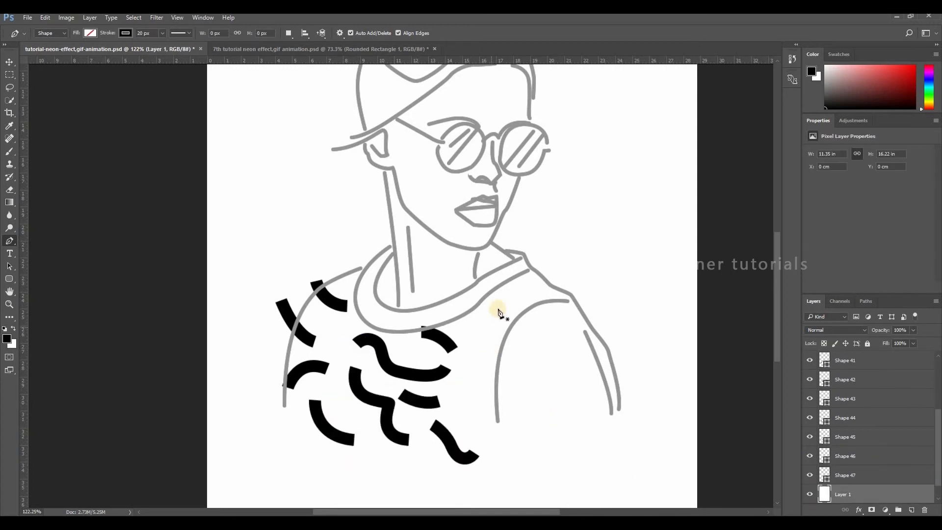
pyautogui.moveTo(498, 386); pyautogui.dragTo(523, 443)
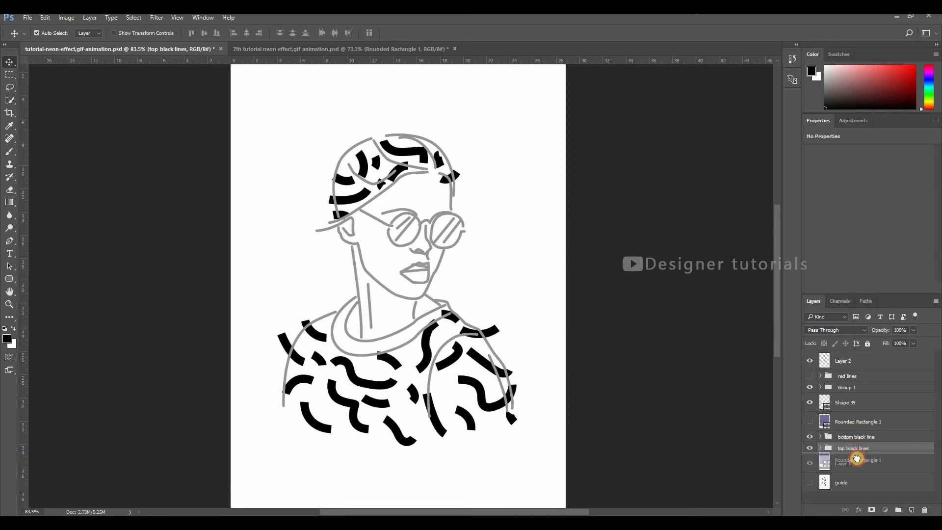
# Move Rounded Rectangle 1 below the black line groups and recolour it a darker, greyer blue
pyautogui.click(858, 460)
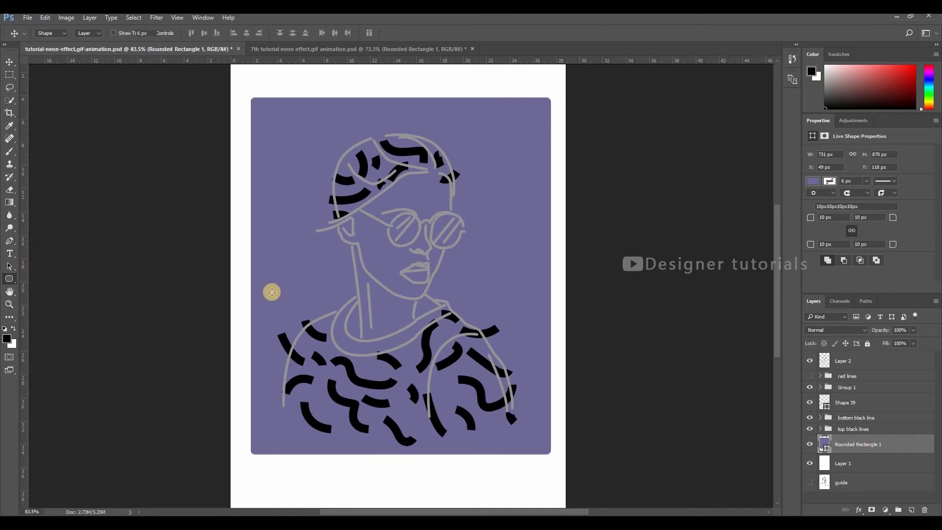
pyautogui.click(90, 37)
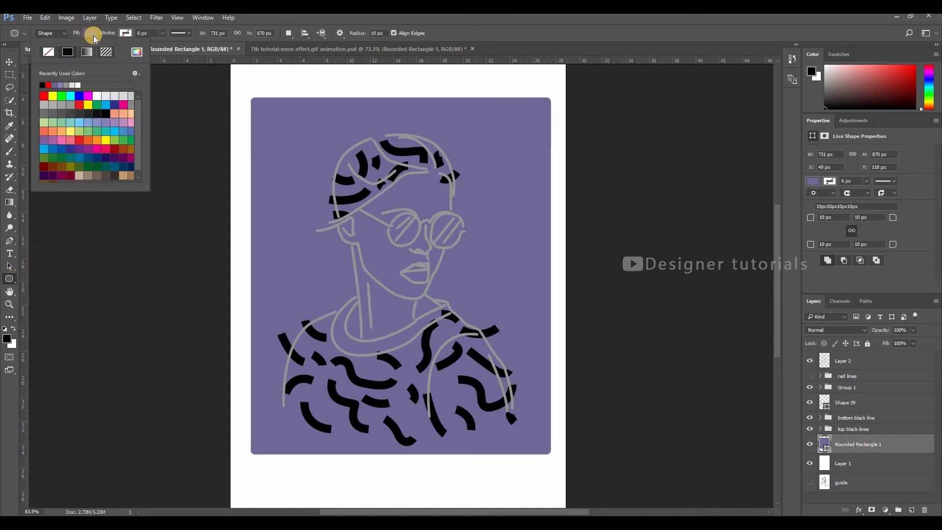
pyautogui.click(94, 37)
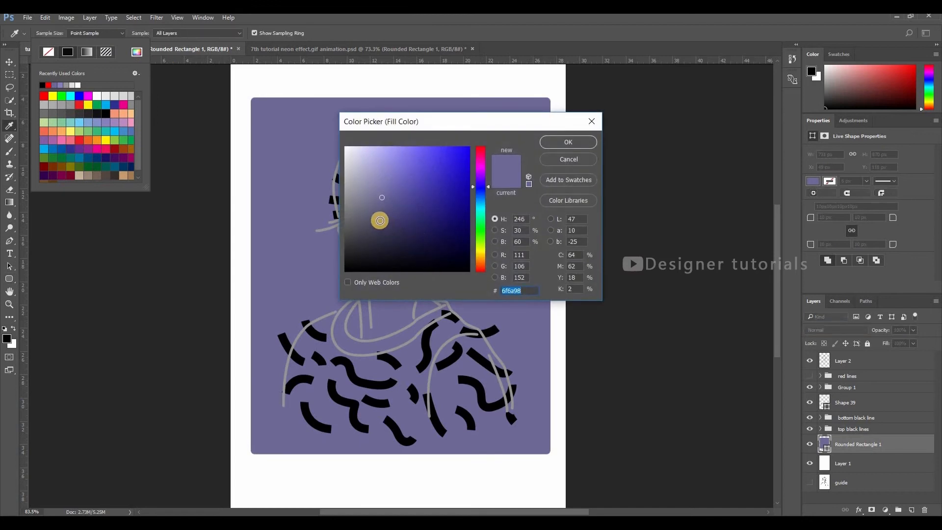
pyautogui.click(567, 141)
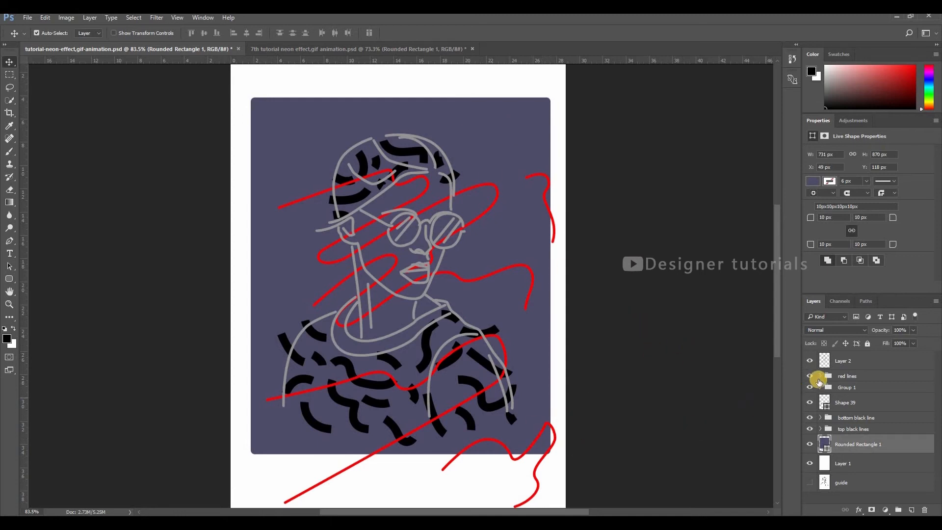
# Show the red lines group and rename Group 1 to 'model lines'
pyautogui.click(820, 376)
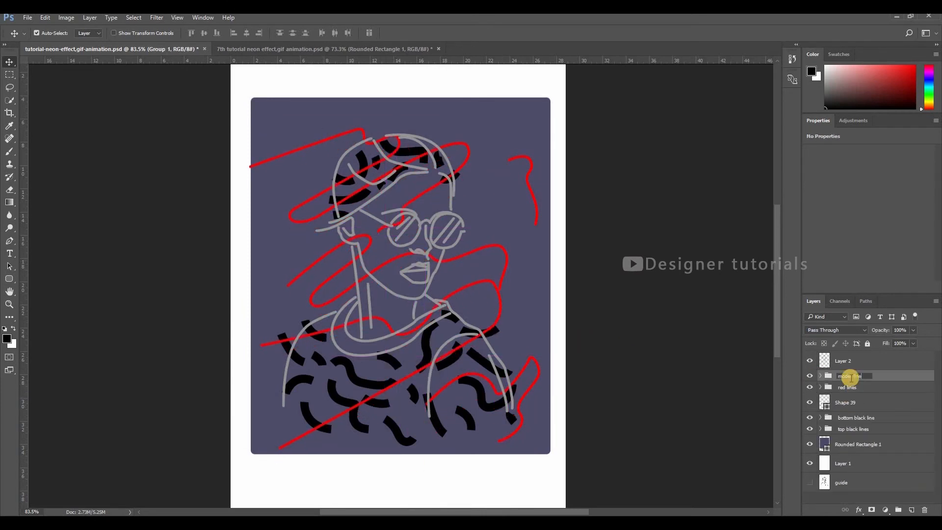
pyautogui.click(820, 376)
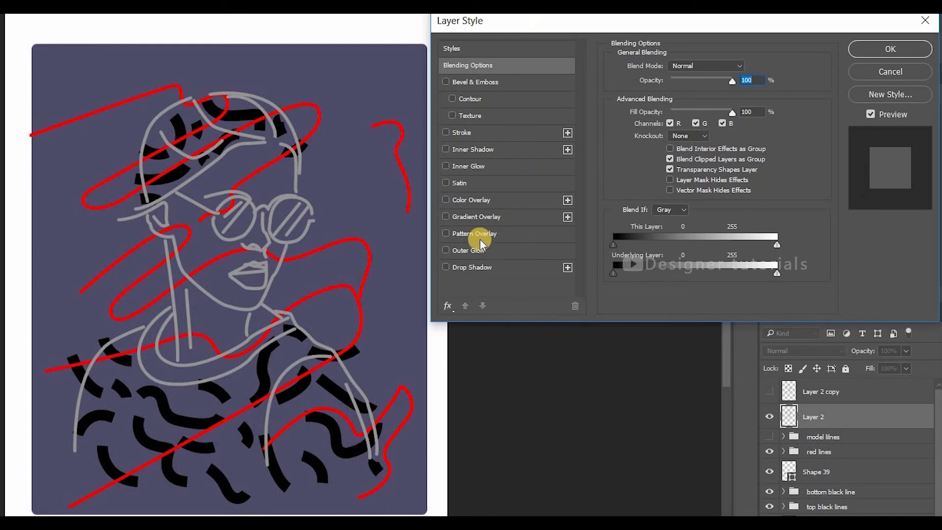
# Apply a Color Overlay of pure white #ffffff to Layer 2's portrait lines
pyautogui.click(445, 201)
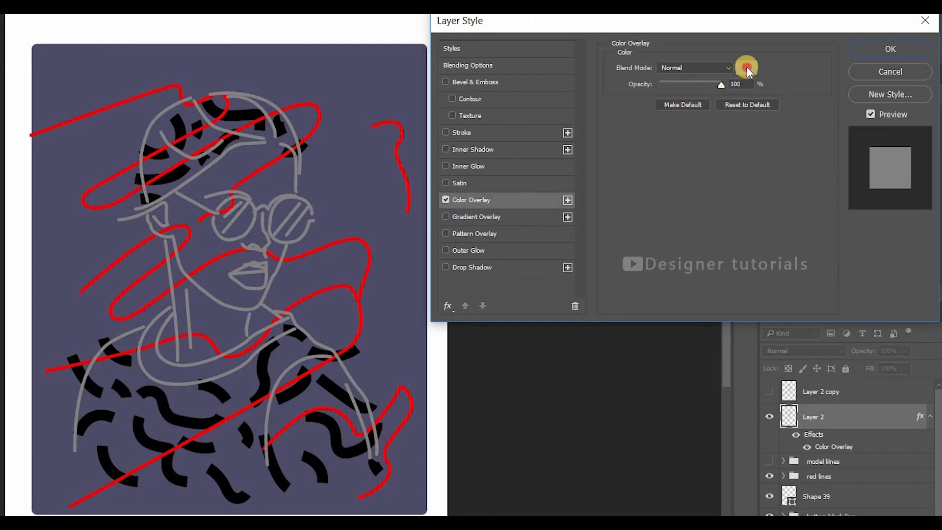
pyautogui.click(745, 68)
pyautogui.write('ffffff')
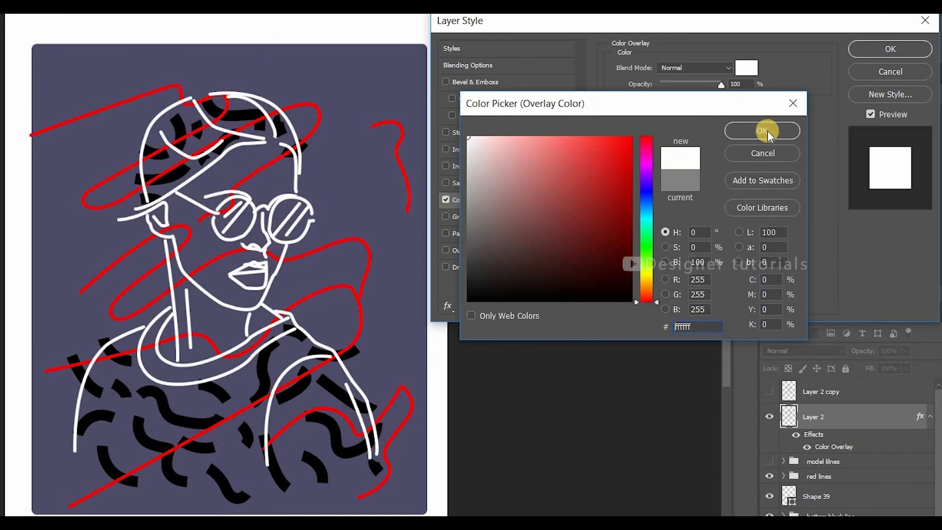
pyautogui.click(761, 131)
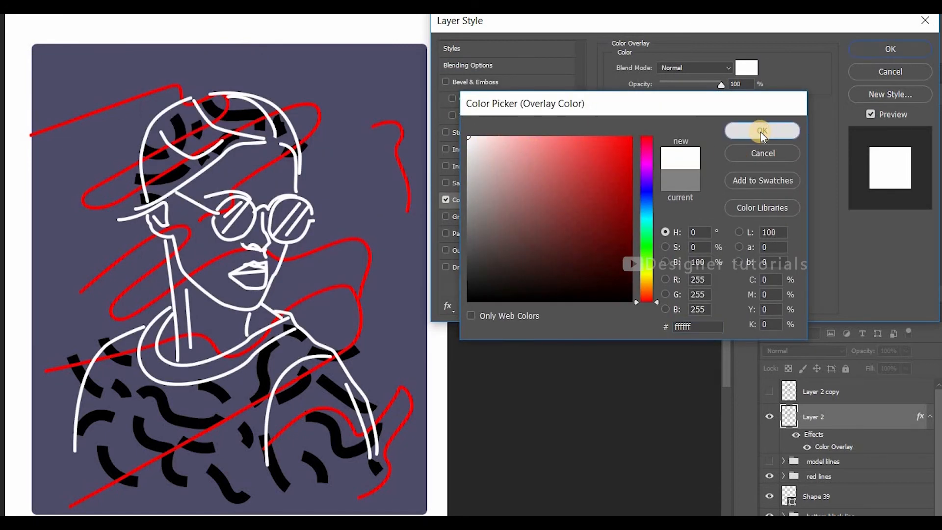
pyautogui.click(761, 129)
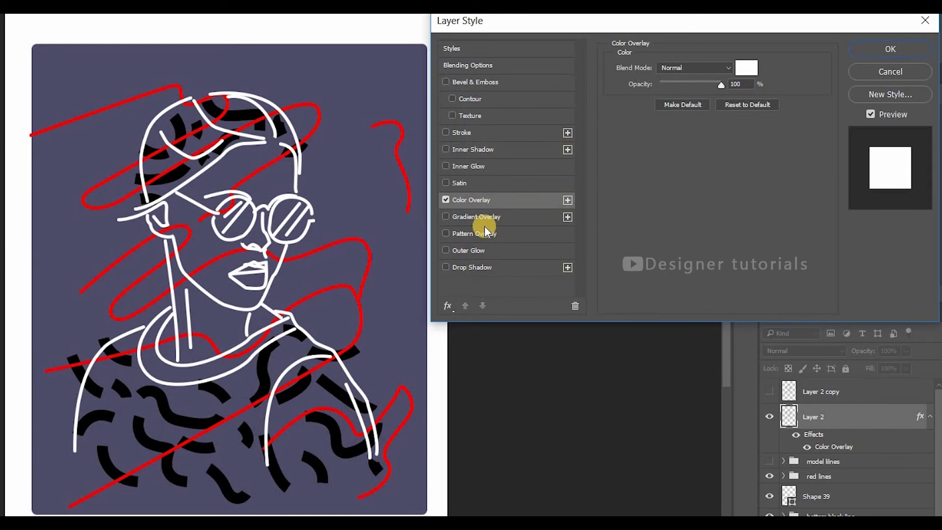
# Enable a red Screen outer glow on the lines with Spread 25% and Size about 16 px
pyautogui.click(446, 250)
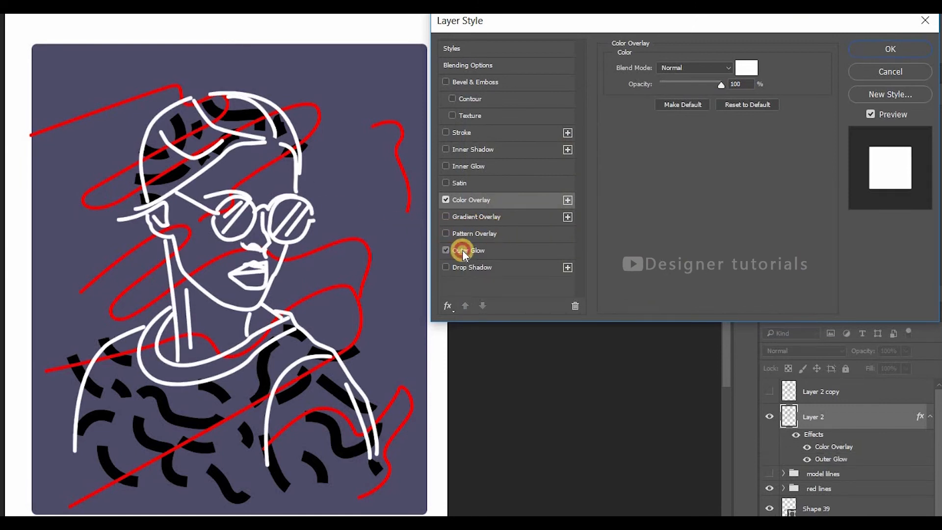
pyautogui.click(467, 250)
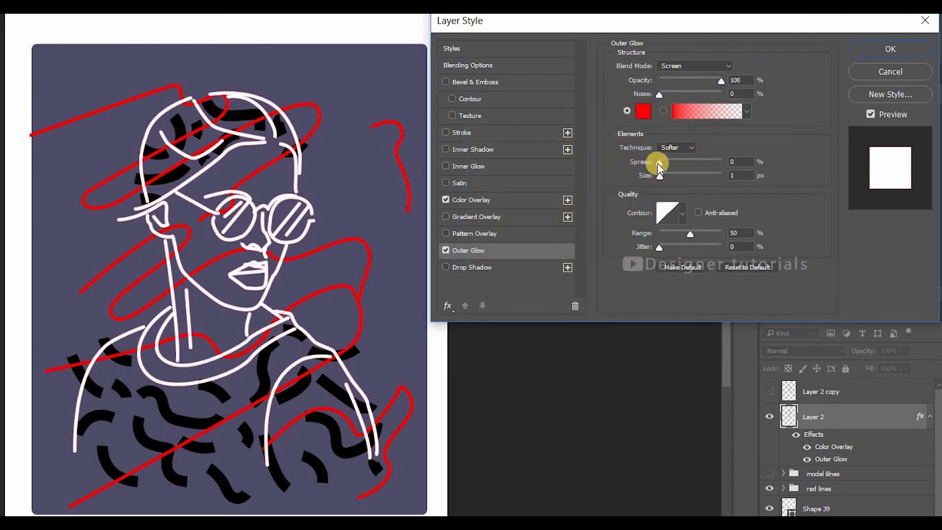
pyautogui.moveTo(659, 163); pyautogui.dragTo(664, 164)
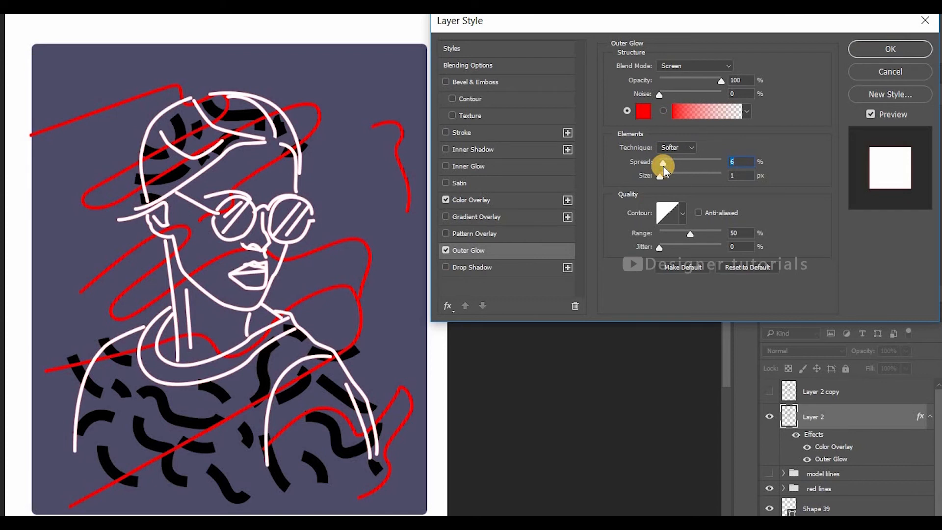
pyautogui.moveTo(660, 174); pyautogui.dragTo(670, 175)
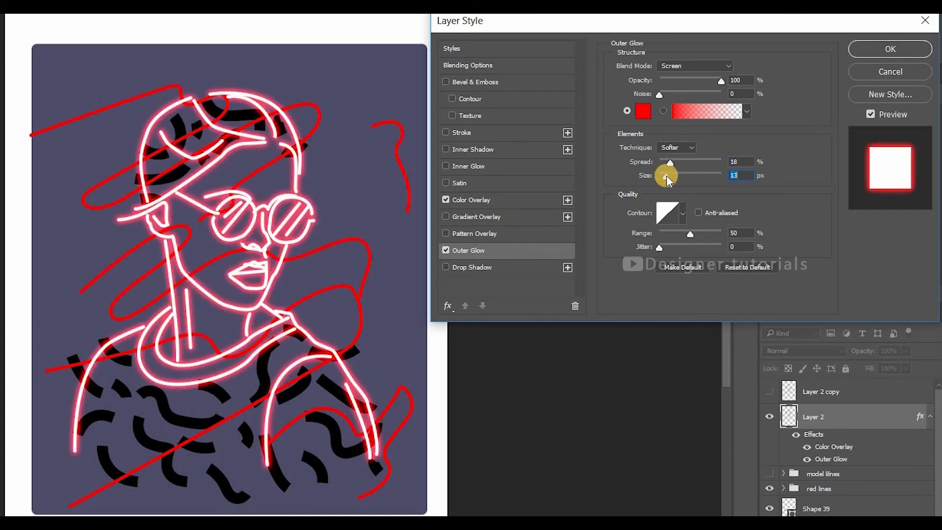
pyautogui.moveTo(663, 175); pyautogui.dragTo(670, 175)
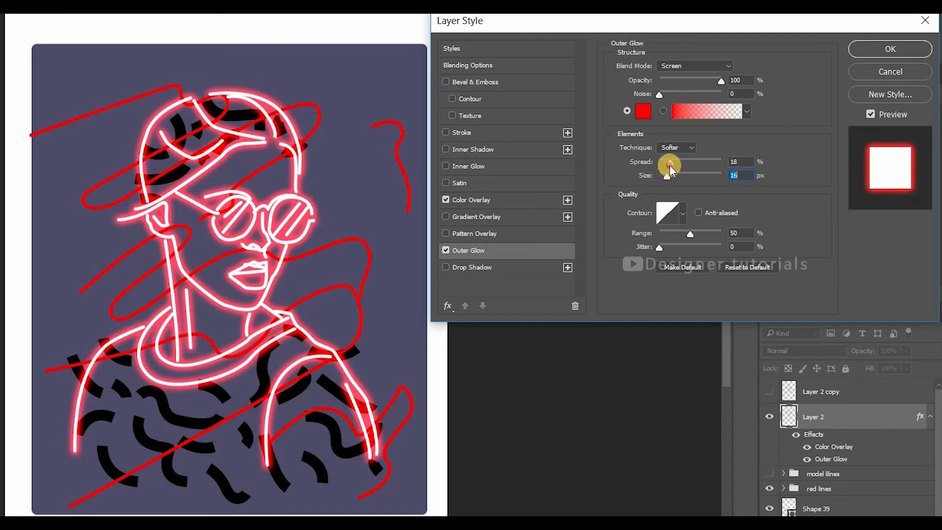
pyautogui.moveTo(685, 165); pyautogui.dragTo(673, 161)
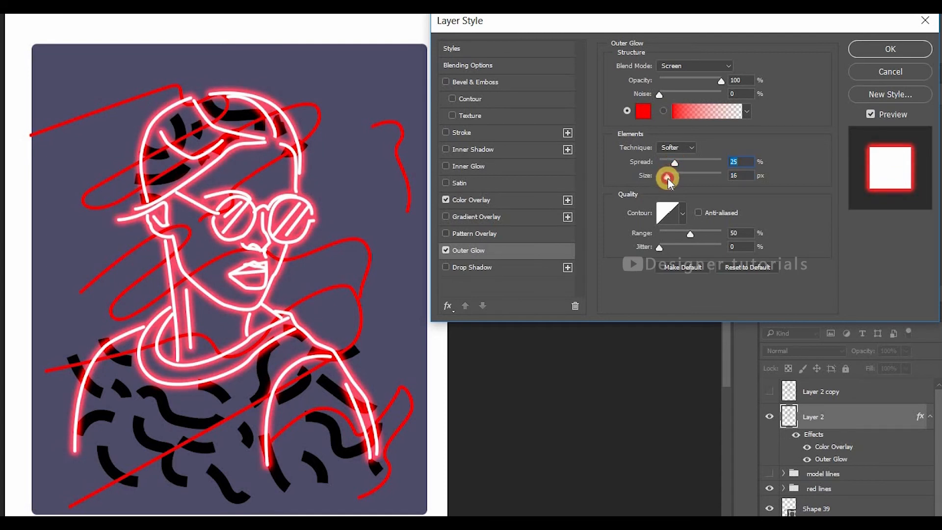
pyautogui.moveTo(667, 175); pyautogui.dragTo(676, 175)
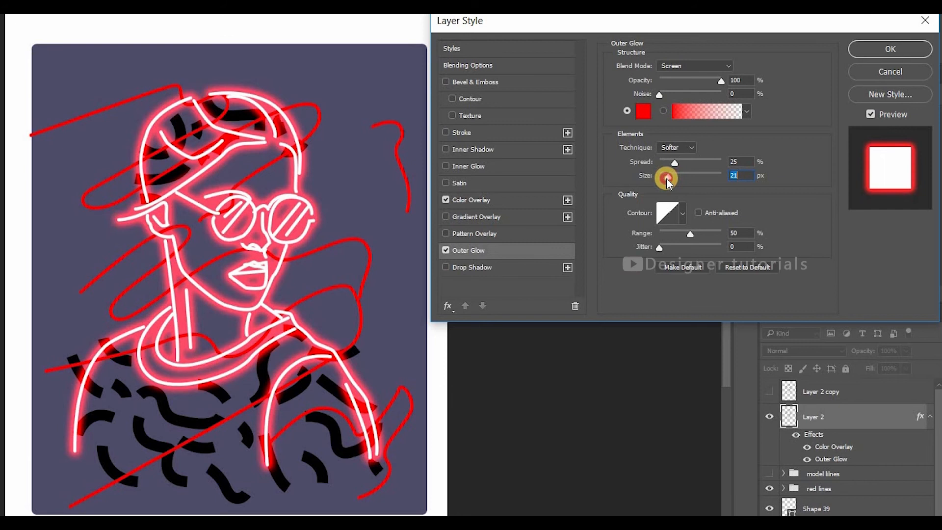
pyautogui.moveTo(673, 176); pyautogui.dragTo(661, 175)
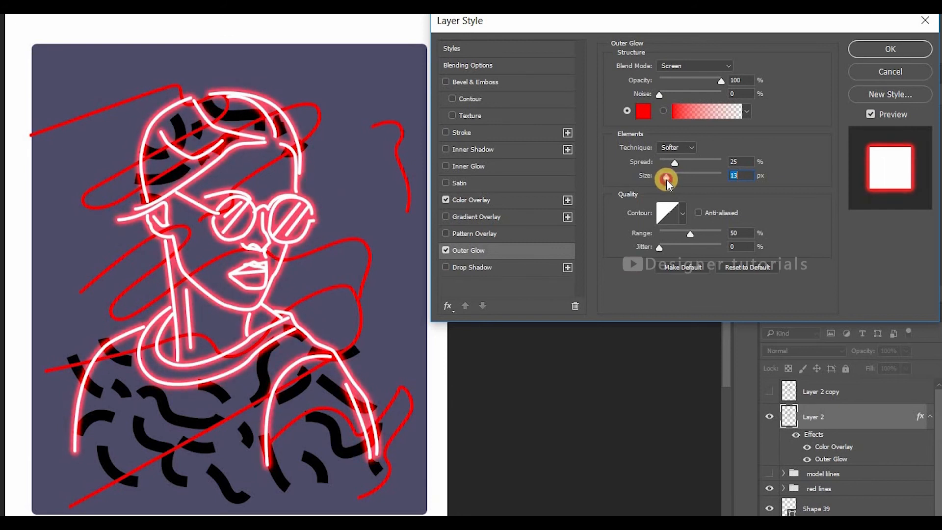
pyautogui.moveTo(665, 175); pyautogui.dragTo(666, 175)
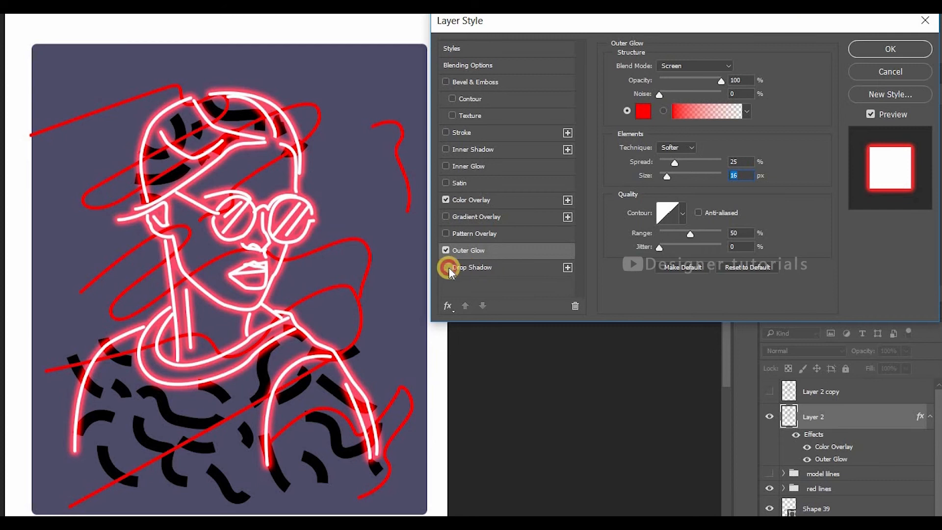
# Add a drop shadow at distance 6 and opacity 40, keep Outer Glow on, and apply the style
pyautogui.click(446, 267)
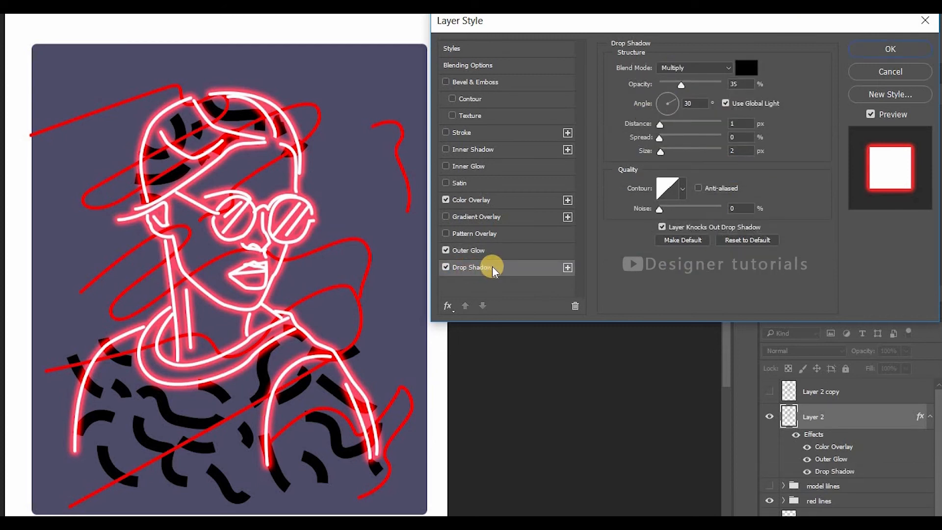
pyautogui.click(446, 250)
pyautogui.write('100')
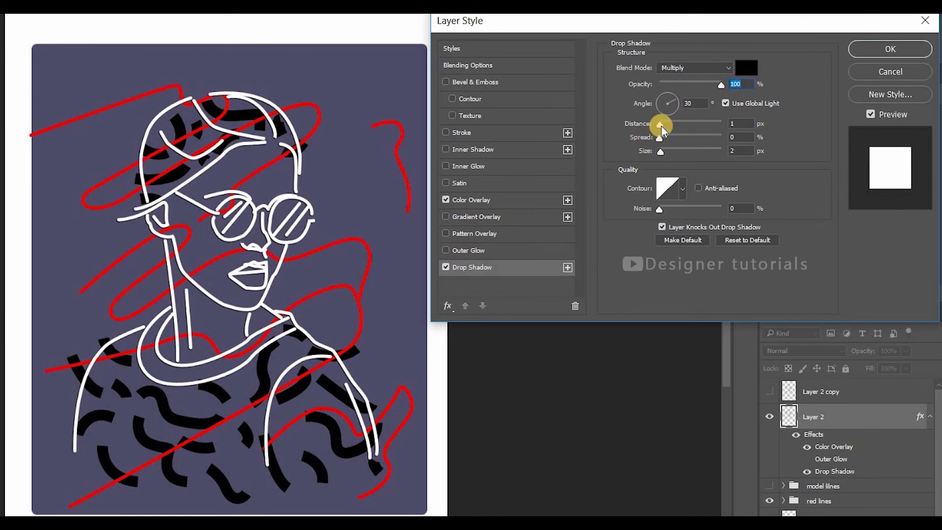
pyautogui.moveTo(659, 124); pyautogui.dragTo(665, 123)
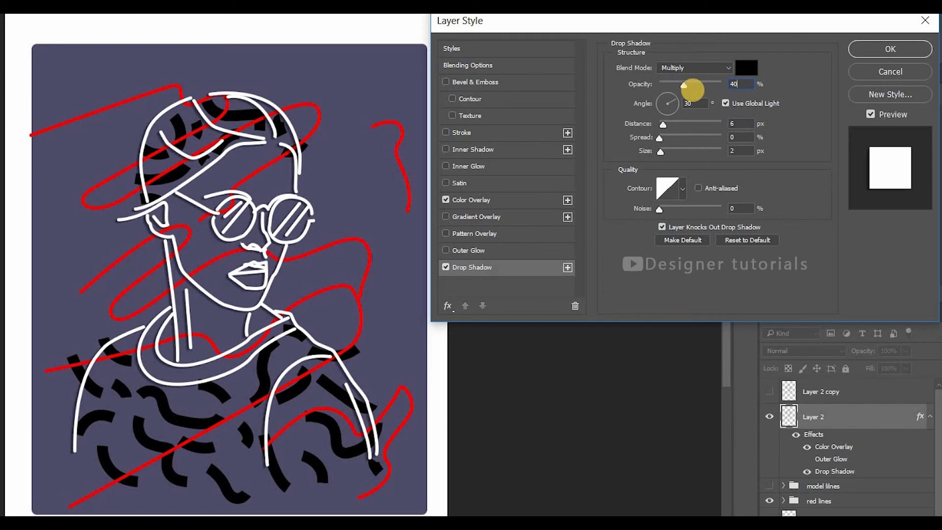
pyautogui.click(446, 250)
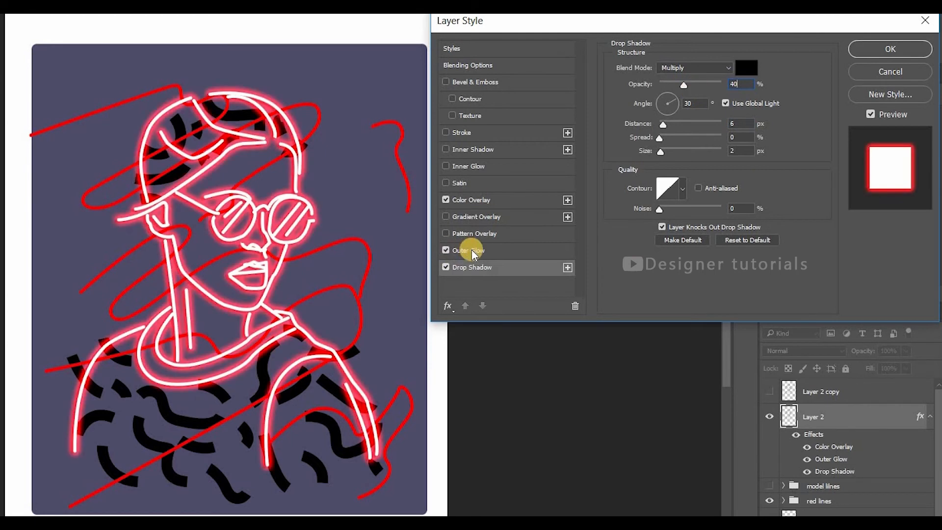
pyautogui.click(469, 250)
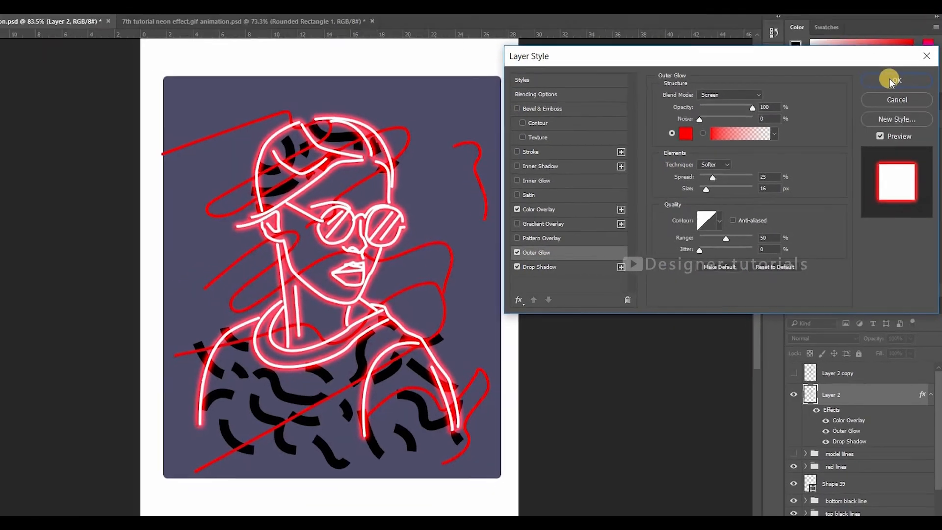
pyautogui.click(897, 81)
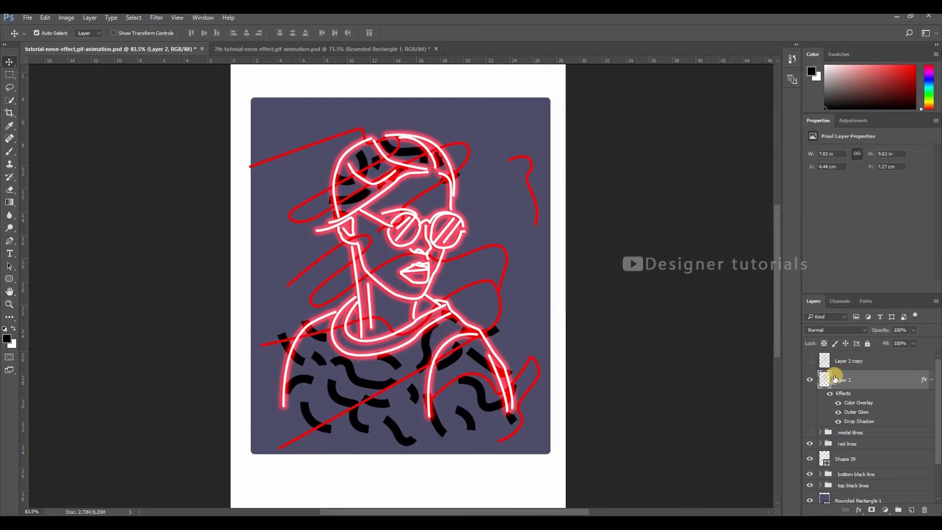
# Hide Layer 2, show Layer 2 copy with the copied effects, keeping only its Drop Shadow active
pyautogui.click(810, 381)
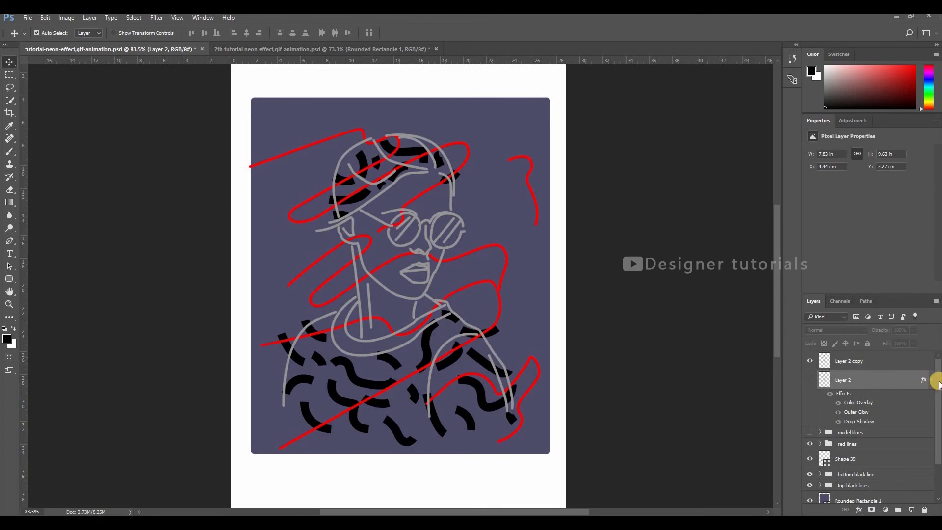
pyautogui.press('Alt')
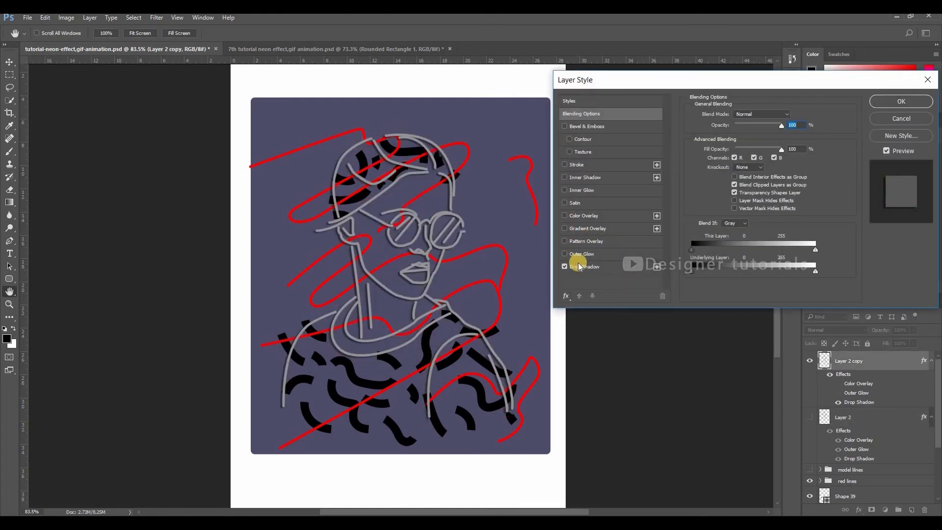
pyautogui.click(564, 267)
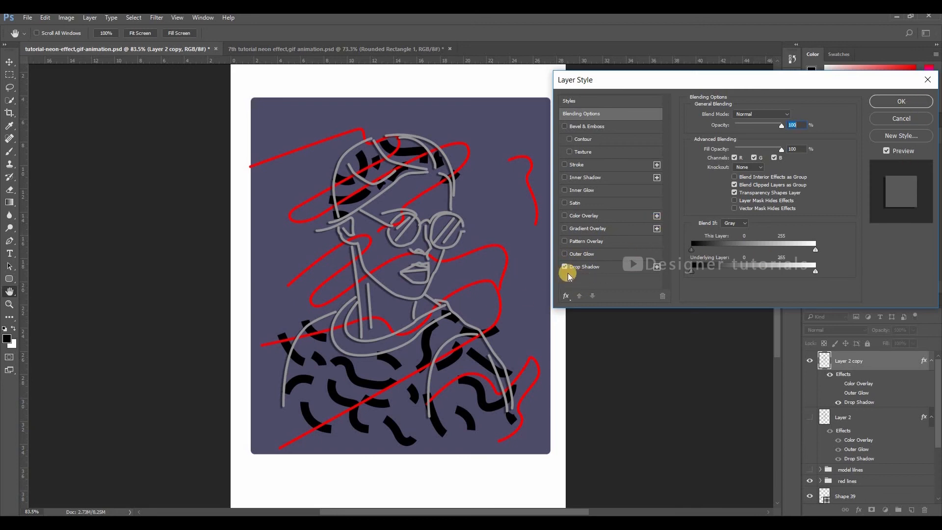
pyautogui.click(901, 101)
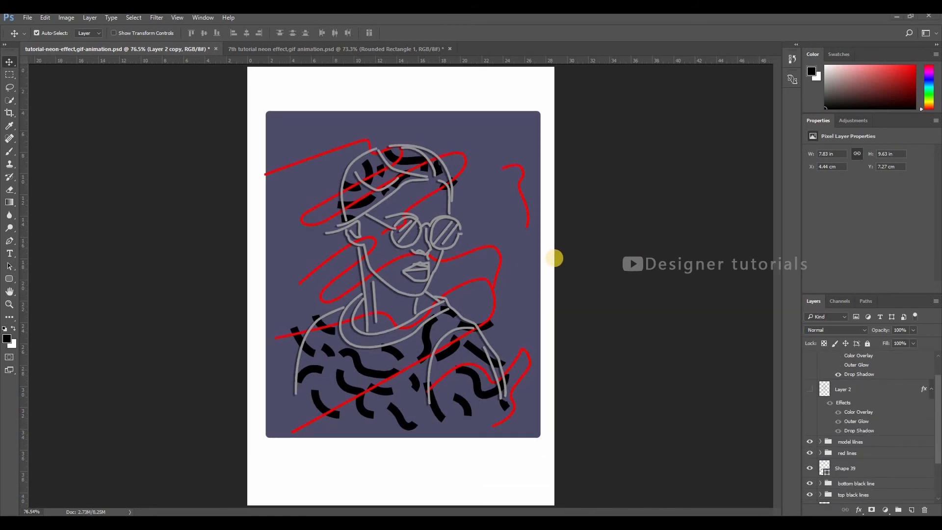
pyautogui.moveTo(279, 195)
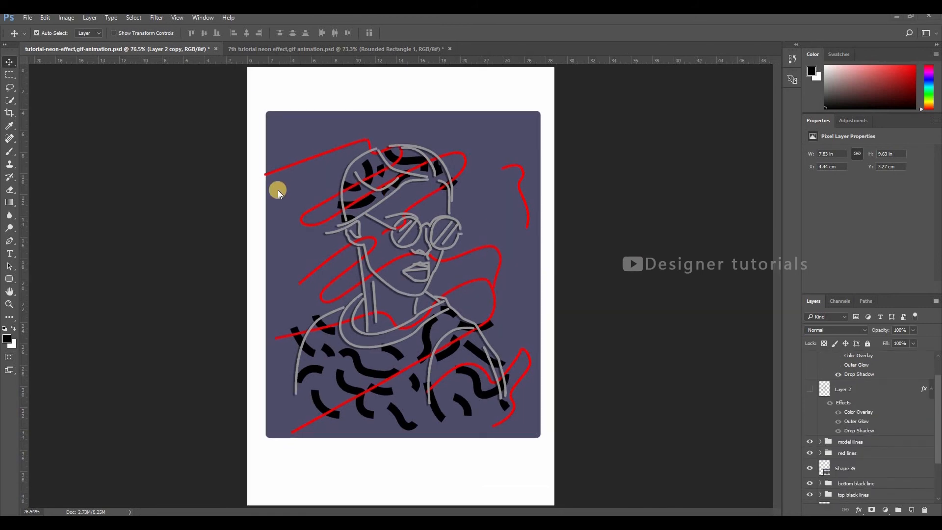
# Show the Timeline panel from the Window menu with the single grey-portrait frame
pyautogui.click(203, 18)
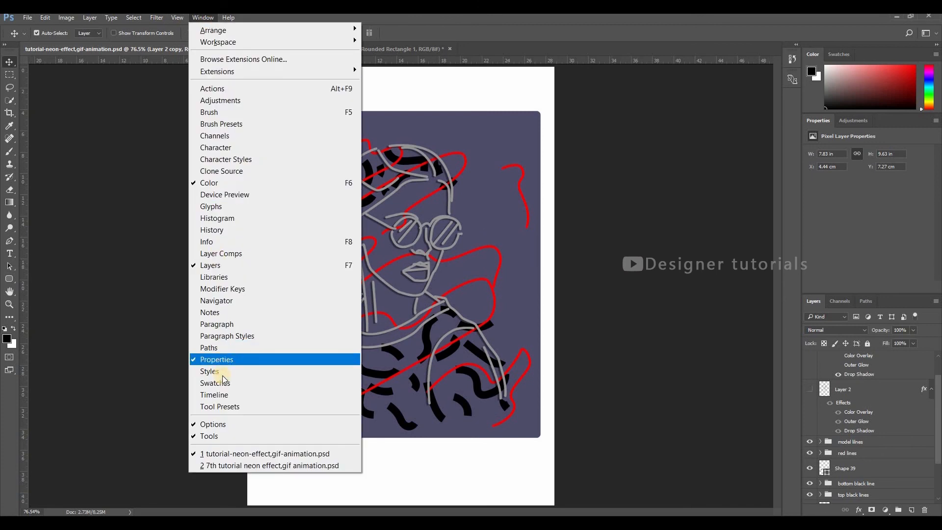
pyautogui.click(214, 394)
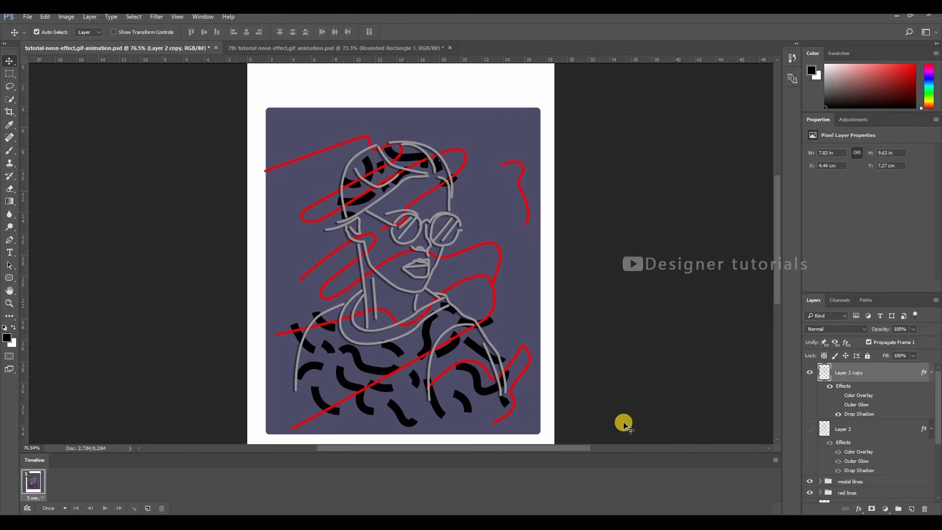
pyautogui.moveTo(29, 482)
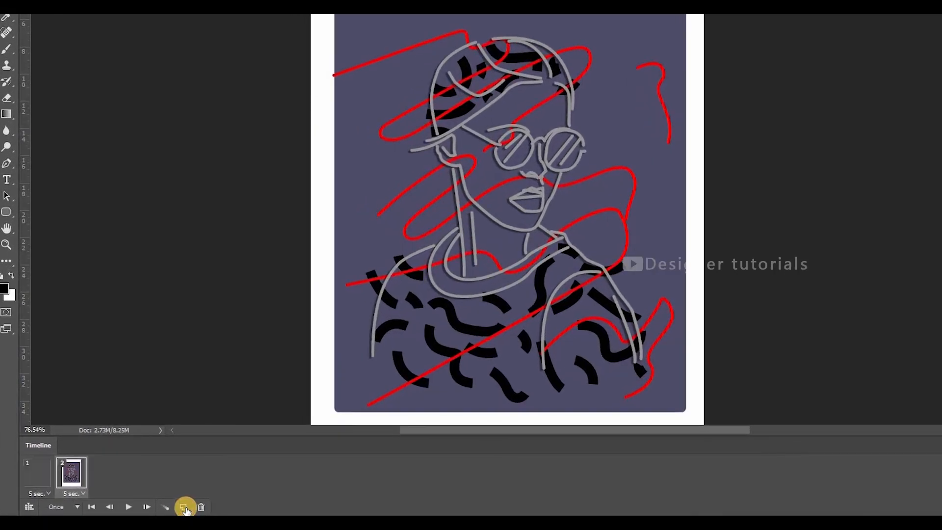
# Duplicate frames and toggle Layer 2 / Layer 2 copy so frames alternate grey and neon
pyautogui.click(182, 506)
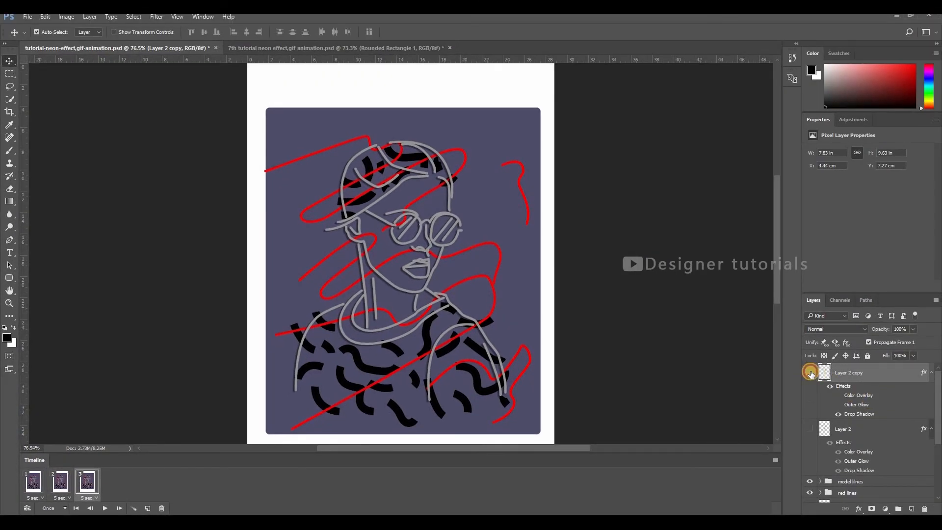
pyautogui.click(811, 429)
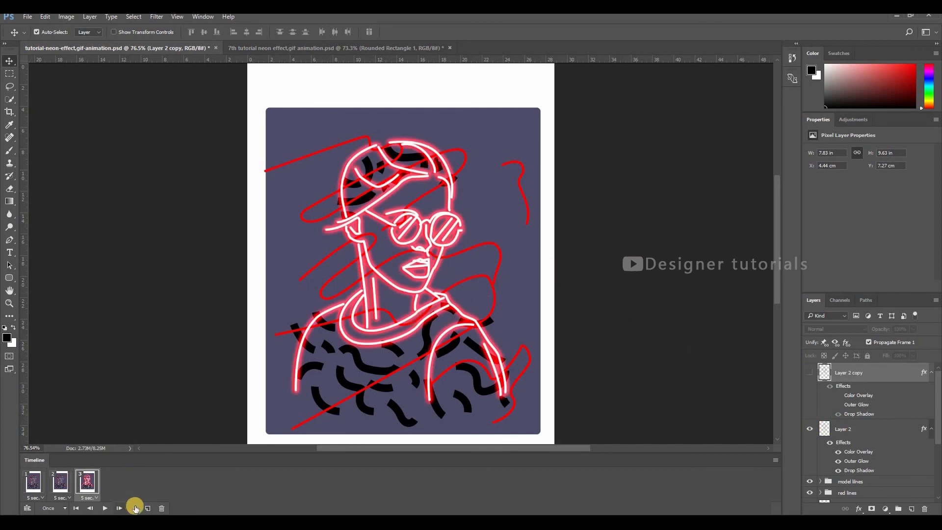
pyautogui.click(147, 508)
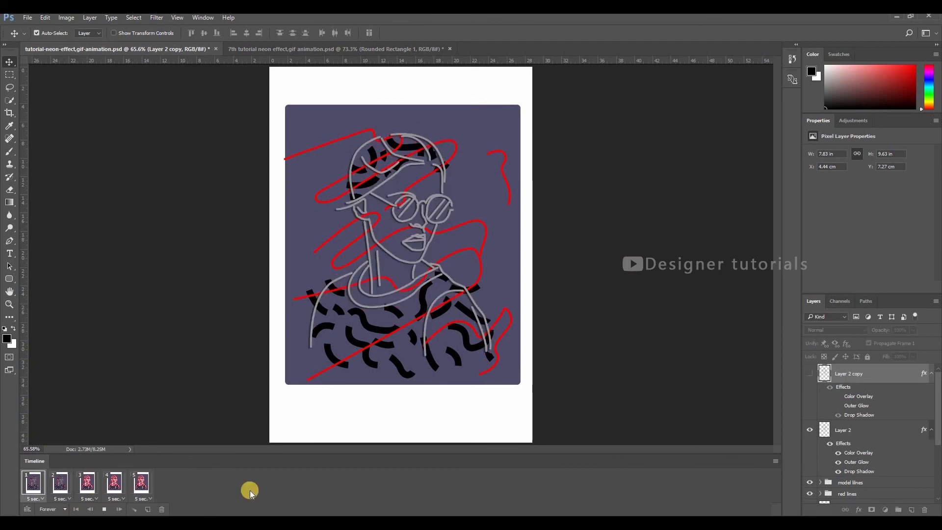
# Extend to five alternating frames, set looping to Forever and play the animation
pyautogui.click(141, 482)
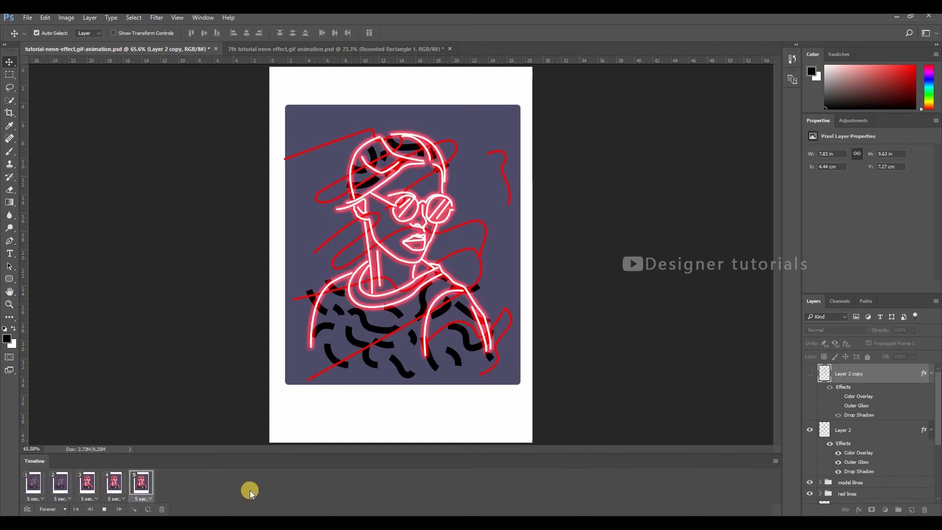
pyautogui.click(113, 482)
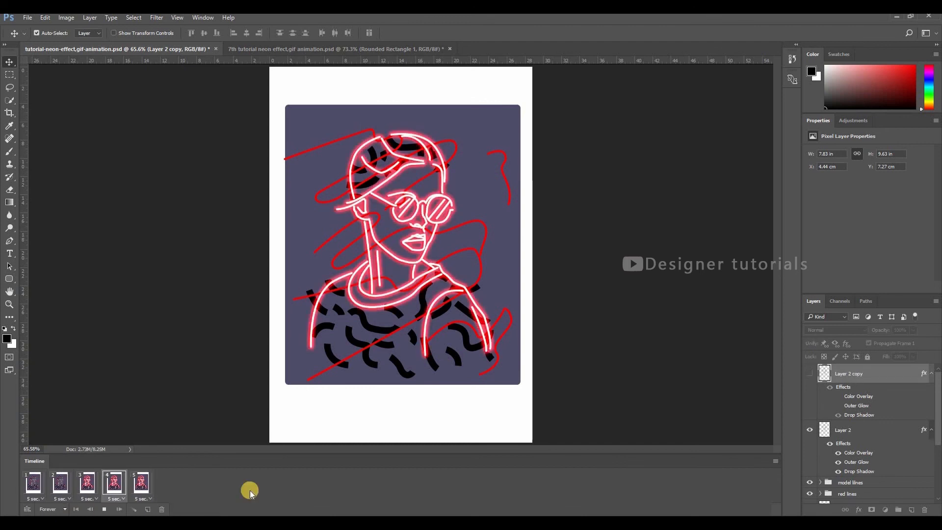
pyautogui.click(87, 482)
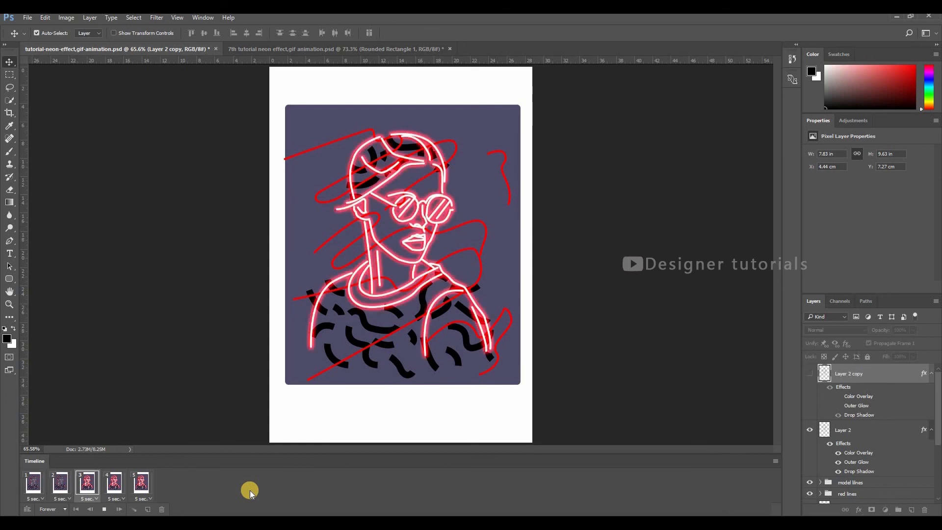
pyautogui.click(141, 482)
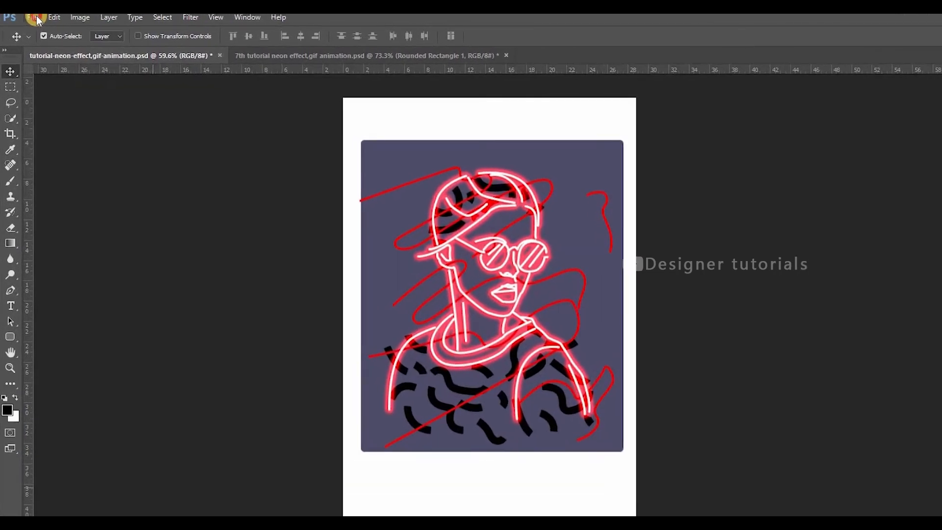
# Export via Save for Web, keeping GIF as the output format
pyautogui.click(33, 17)
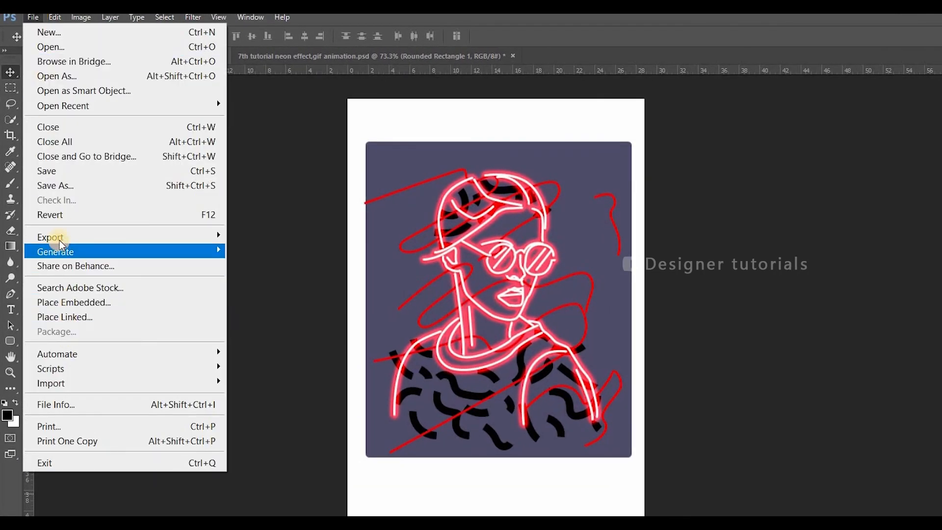
pyautogui.click(49, 237)
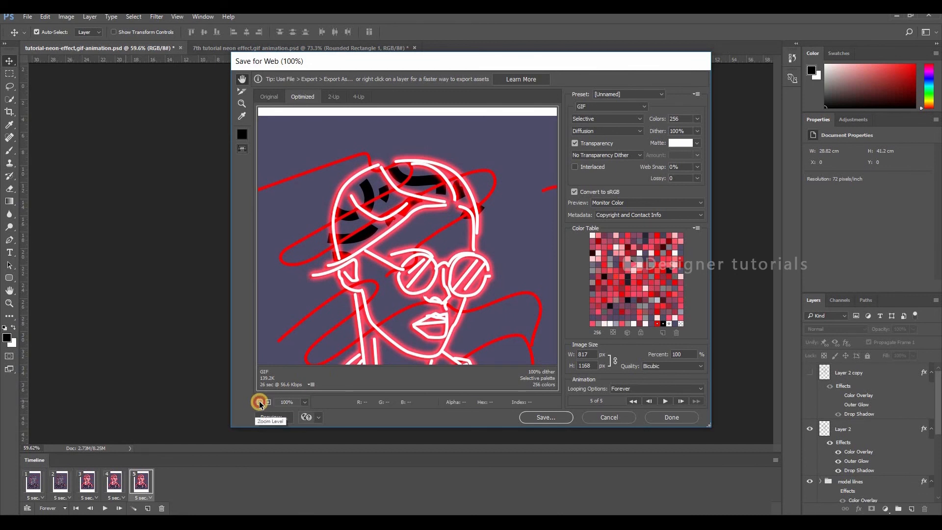
pyautogui.click(260, 403)
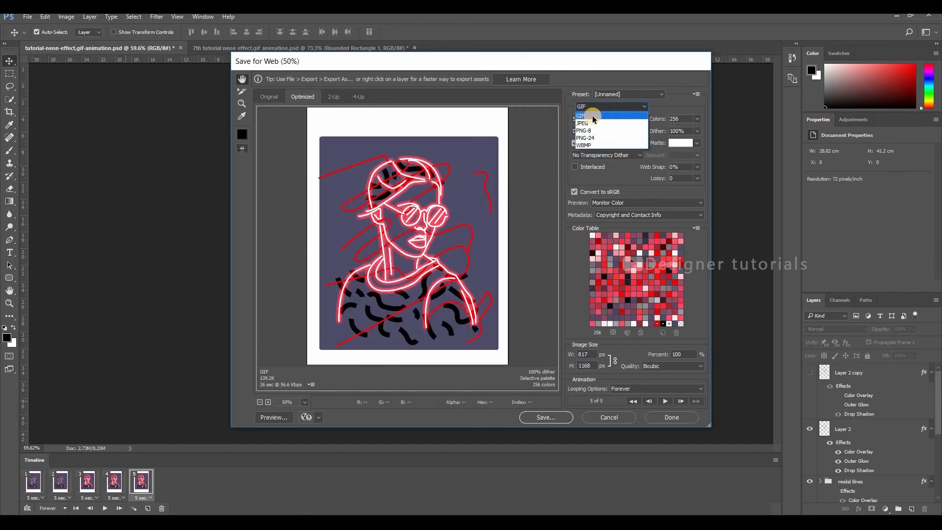
pyautogui.click(580, 116)
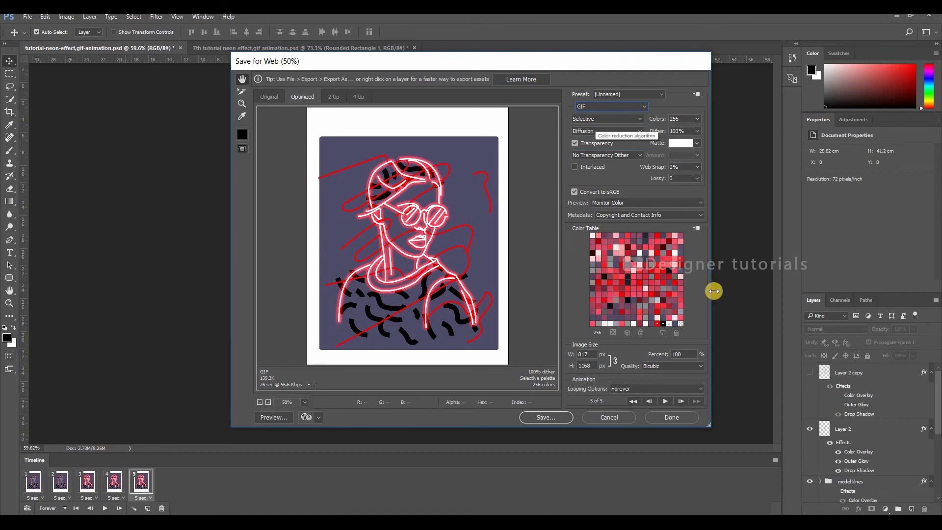
pyautogui.click(545, 417)
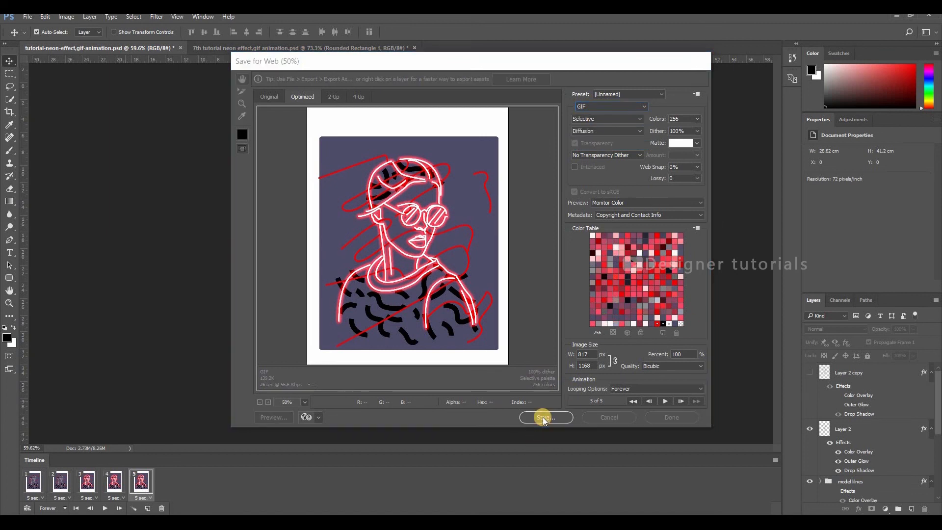
pyautogui.click(545, 417)
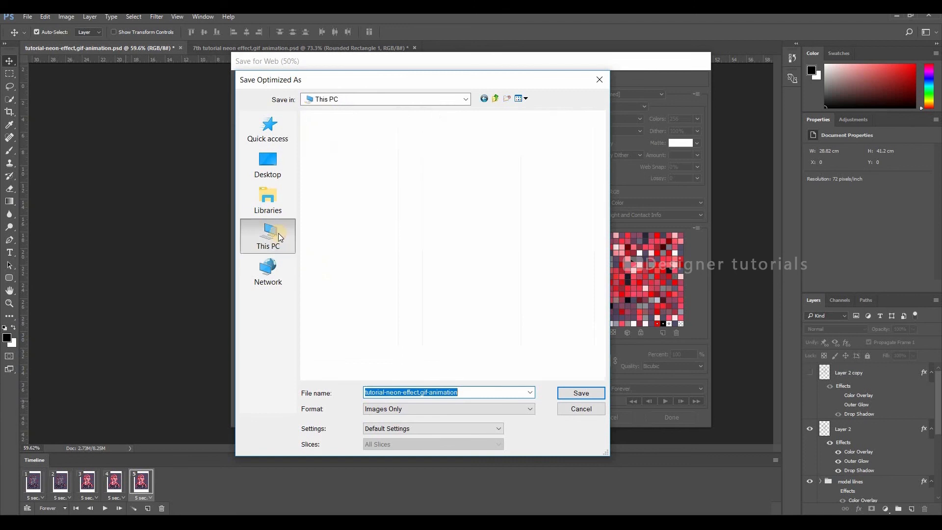
# Save the GIF as tutorial-neon-effect.gif-animation into Desktop > tutorial
pyautogui.click(267, 165)
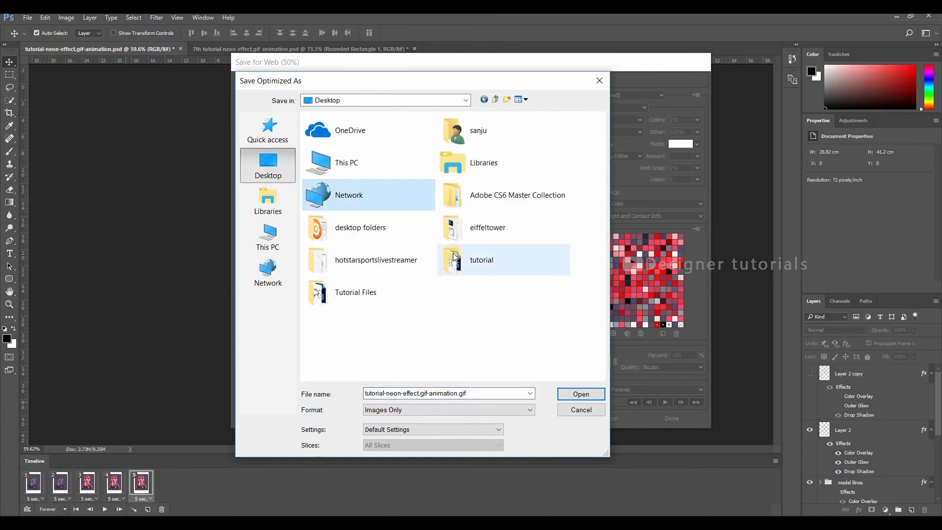
pyautogui.doubleClick(481, 259)
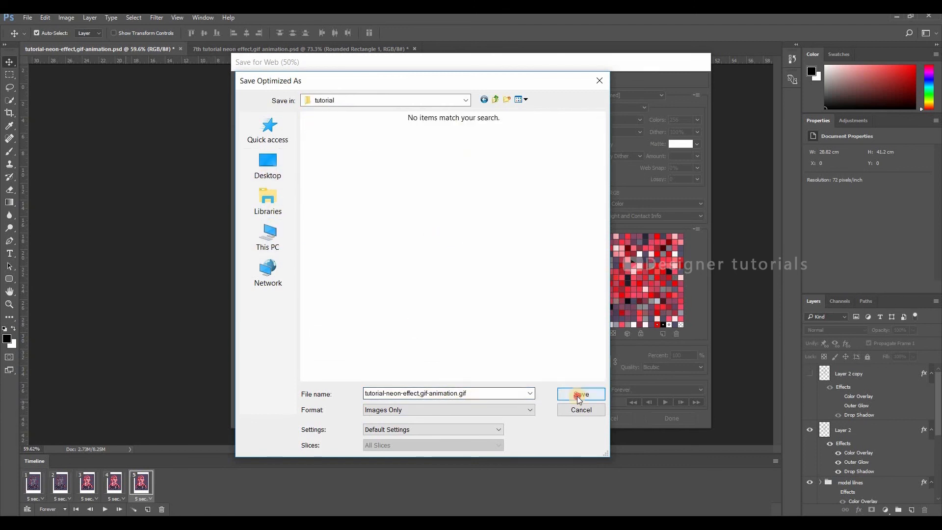
pyautogui.click(580, 394)
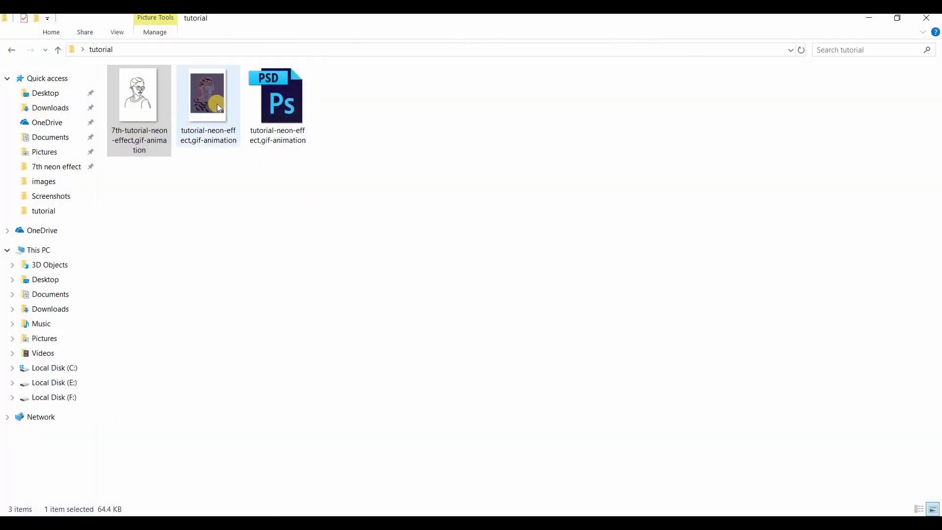
# Preview tutorial-neon-effect.gif-animation.gif in Windows Photos
pyautogui.doubleClick(208, 94)
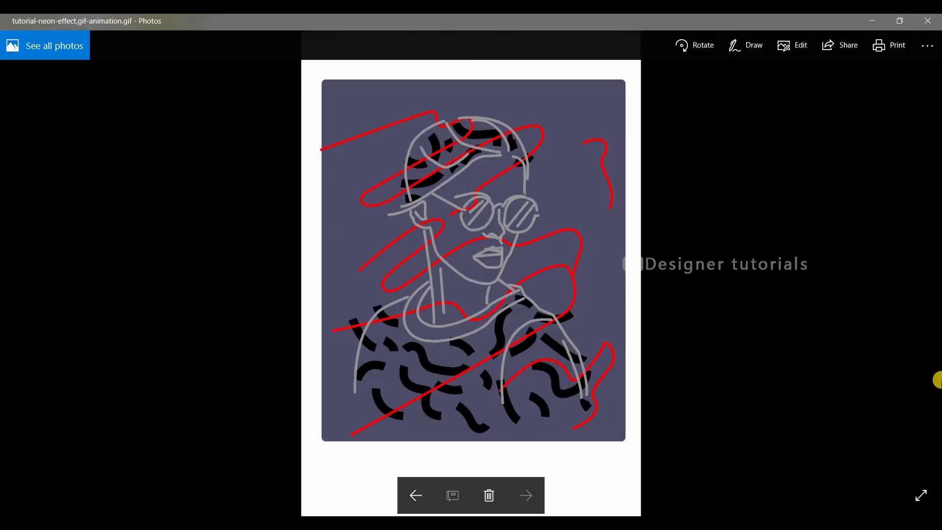